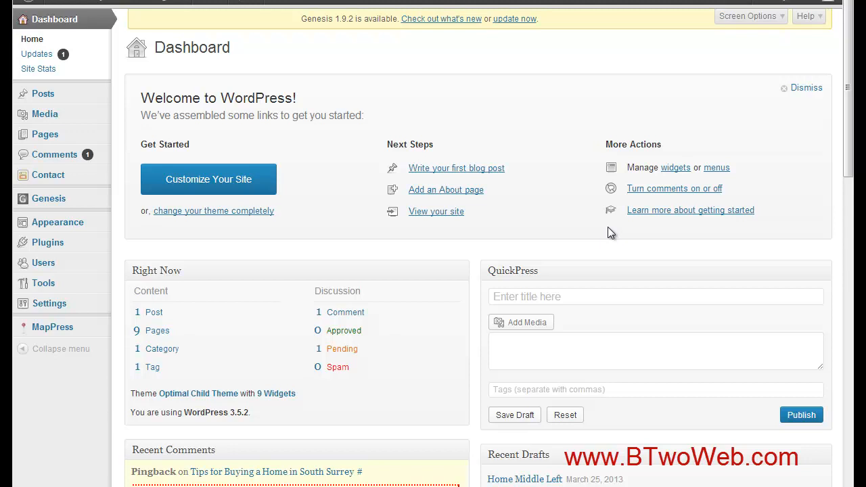
mouse_move(606, 230)
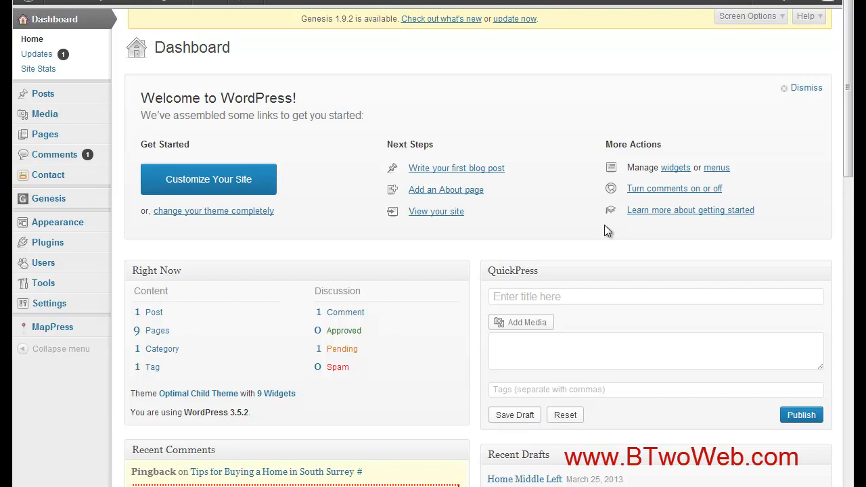
mouse_move(48, 242)
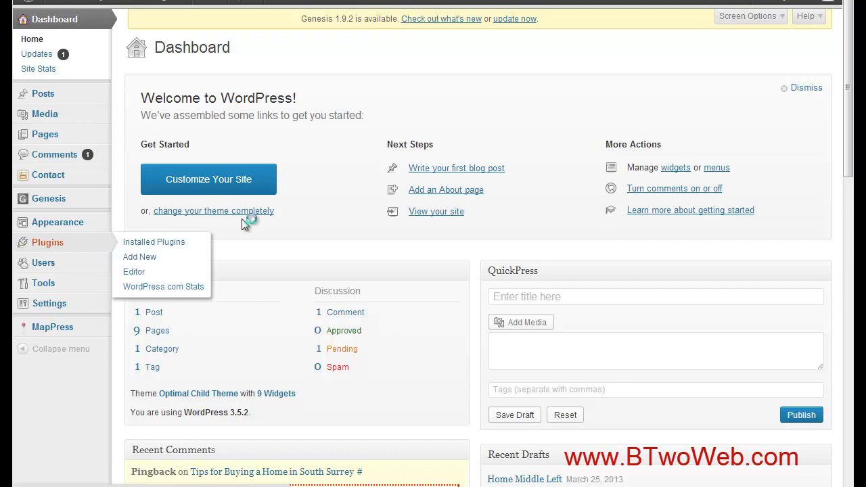
From Plugins > Add New, search for ptypeconverter and list the pTypeConverter and p2pConverter results.
left_click(139, 257)
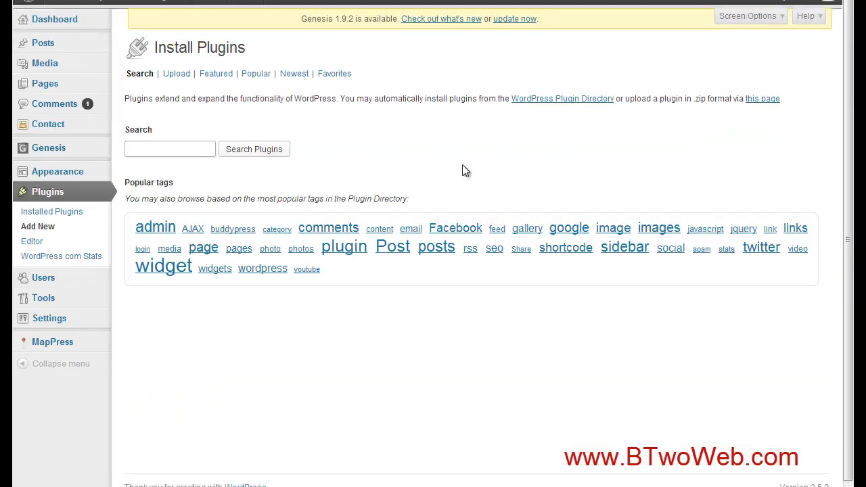
type("pty")
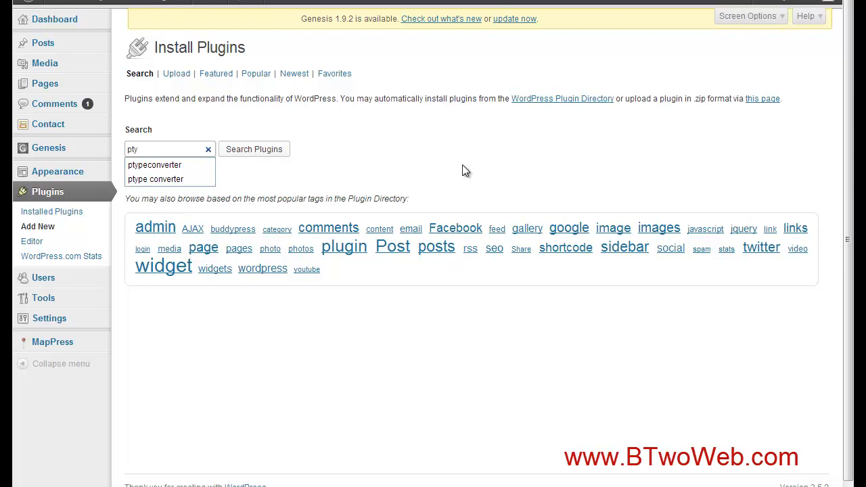
left_click(154, 165)
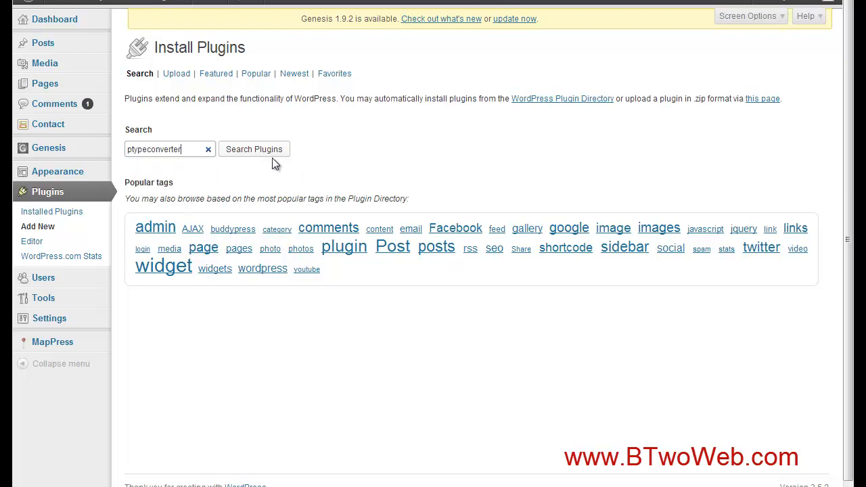
left_click(254, 149)
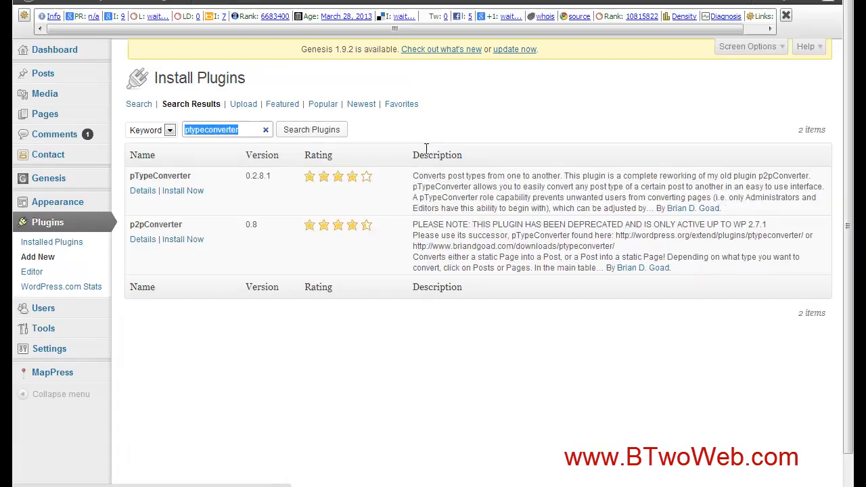
scroll("down", 3)
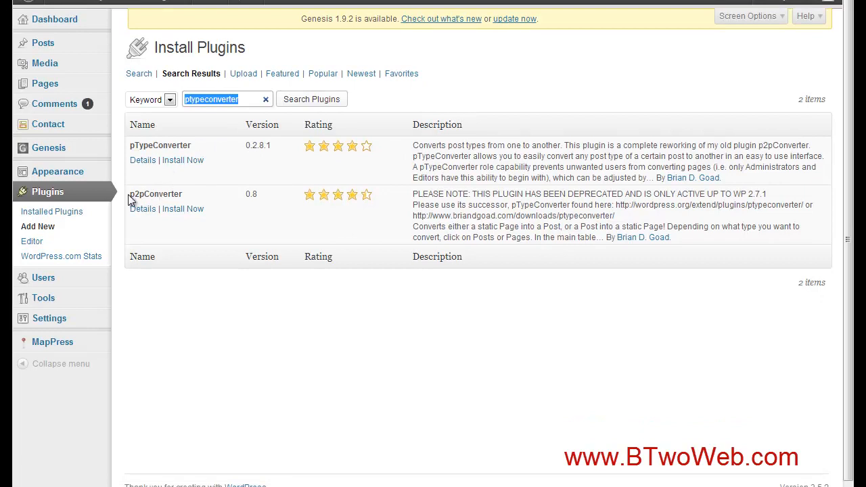
double_click(156, 194)
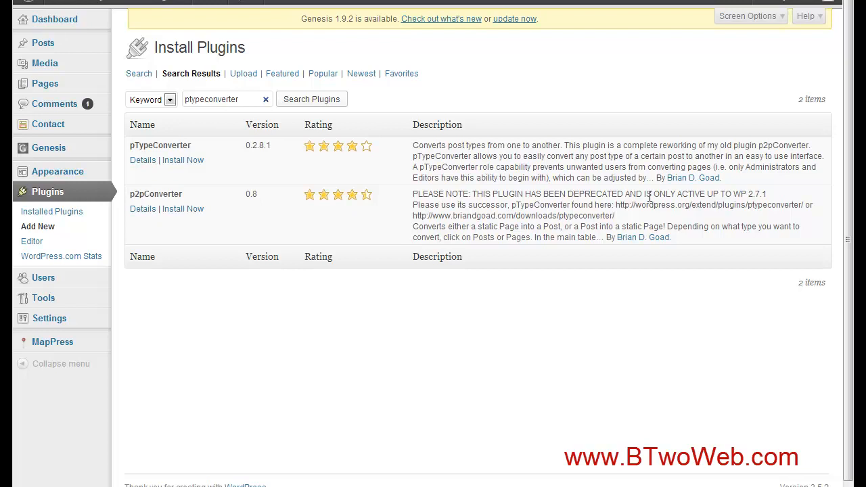
mouse_move(740, 195)
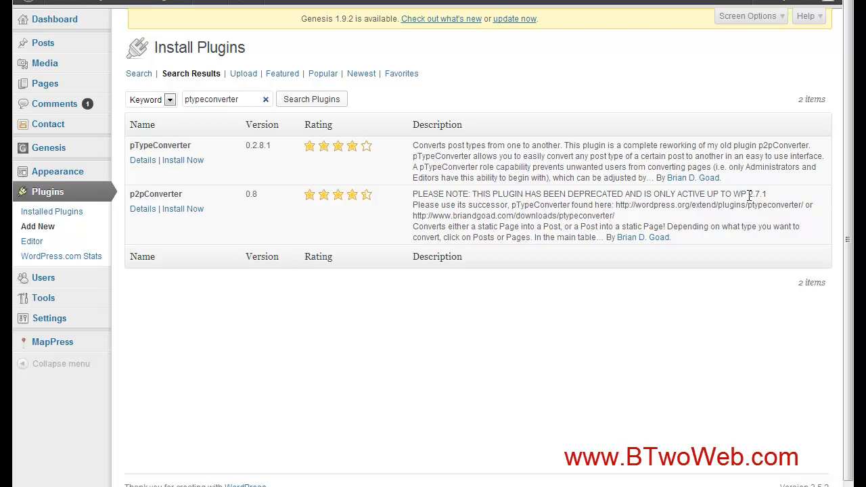
mouse_move(516, 162)
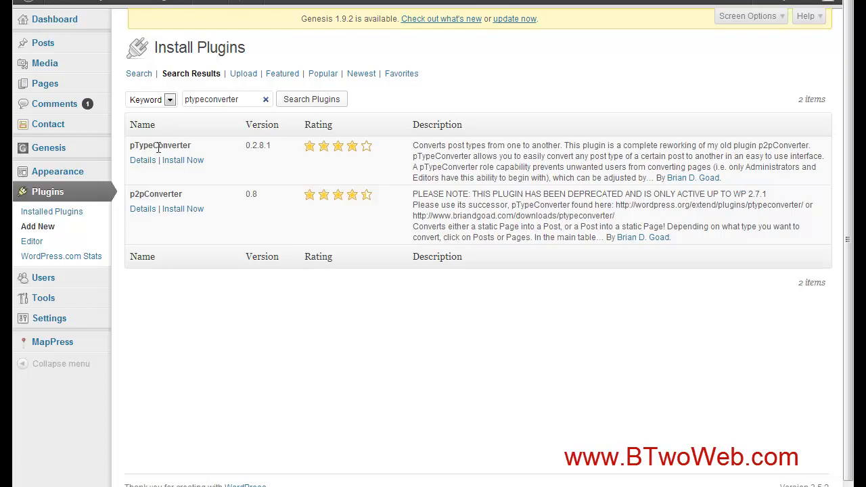
Install pTypeConverter 0.2.8.1, confirming the prompt, and activate it from the Plugins list.
left_click(183, 160)
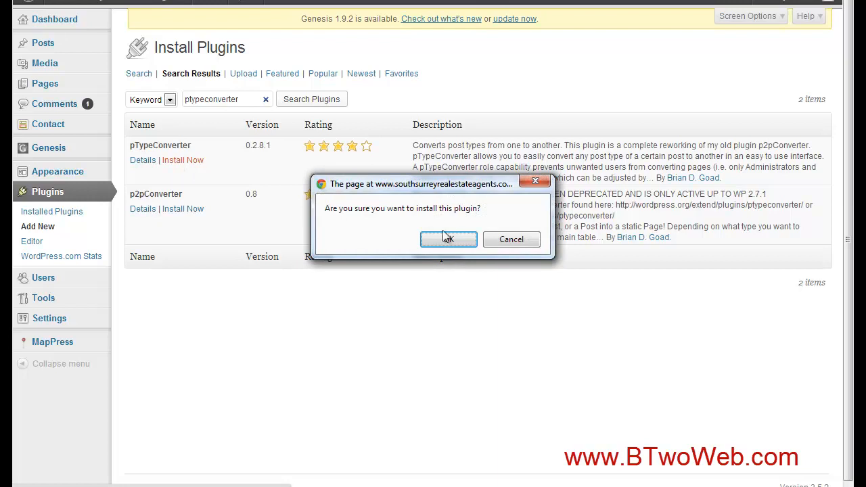
left_click(449, 238)
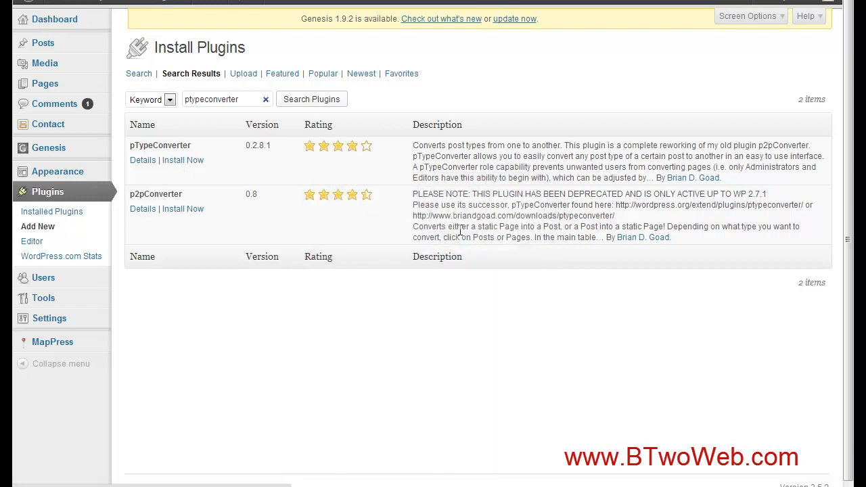
left_click(183, 159)
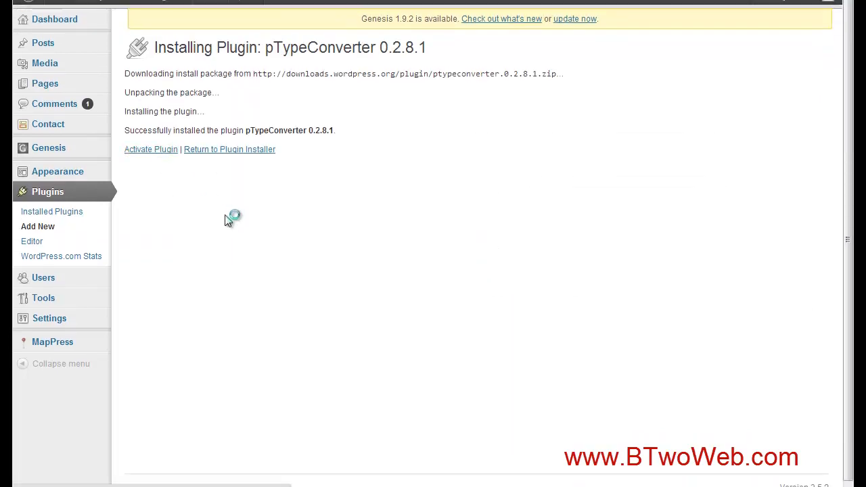
left_click(151, 149)
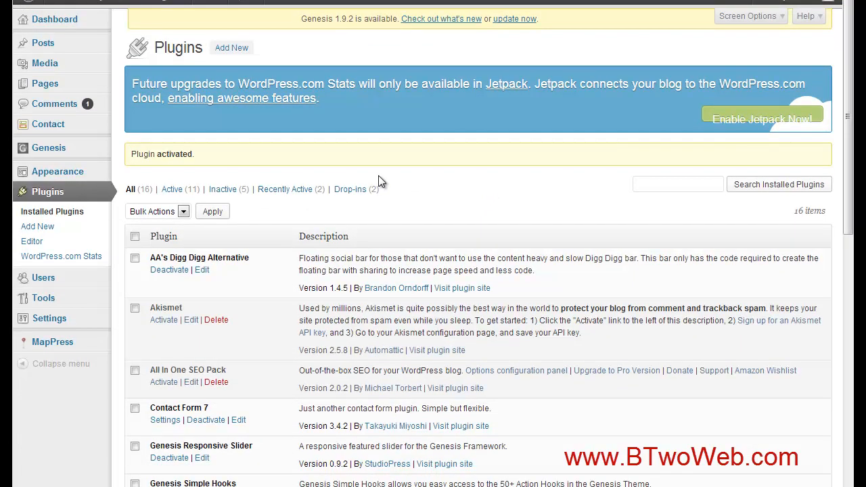
mouse_move(382, 168)
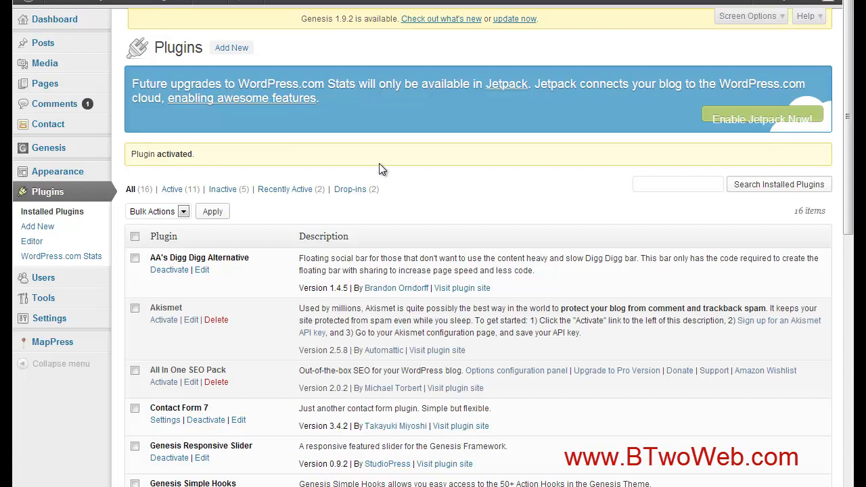
mouse_move(44, 84)
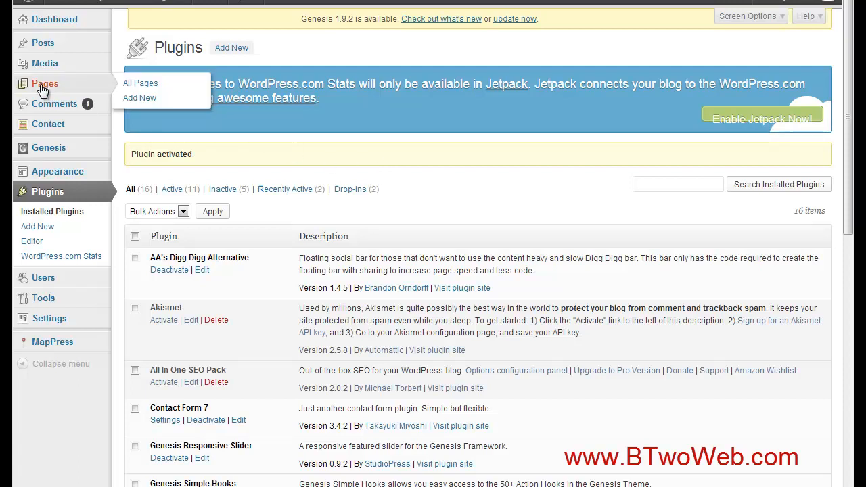
mouse_move(394, 128)
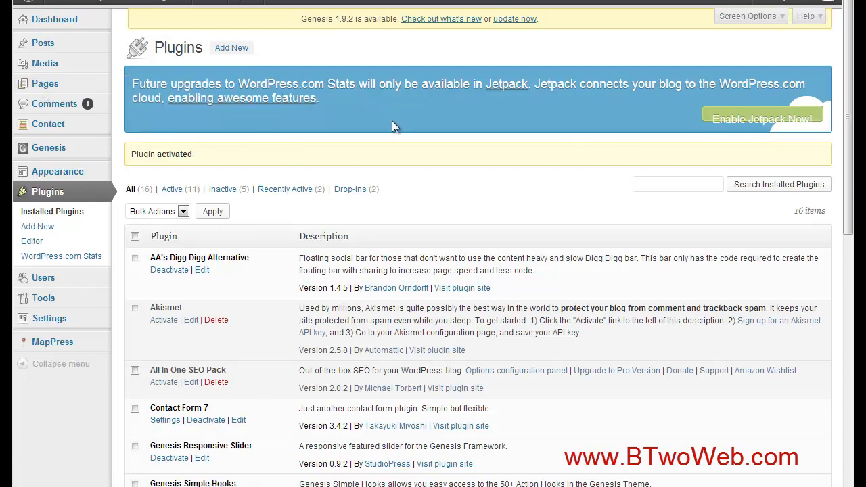
mouse_move(395, 128)
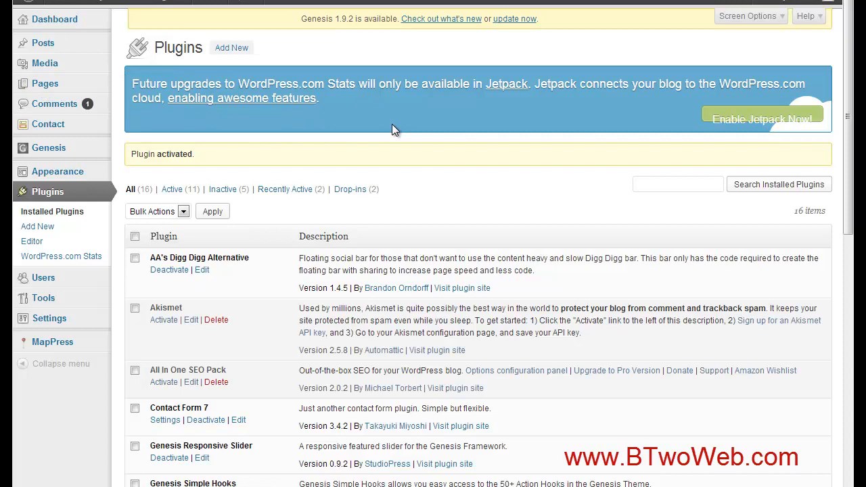
mouse_move(373, 127)
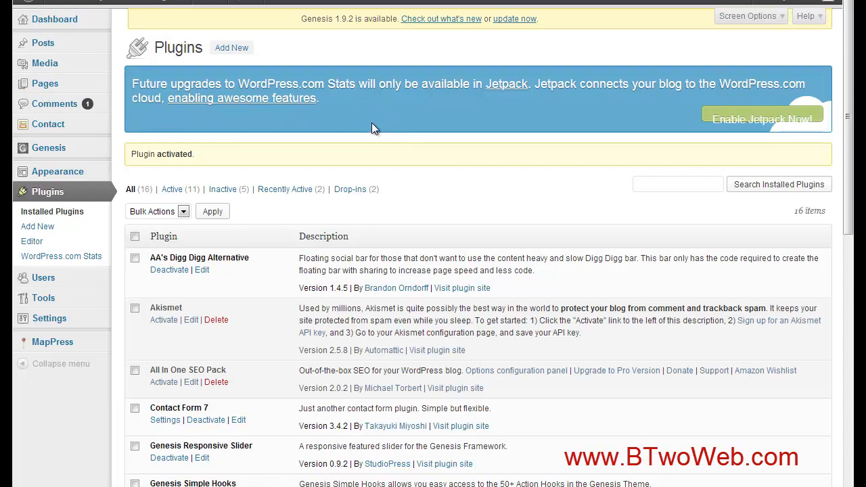
mouse_move(44, 299)
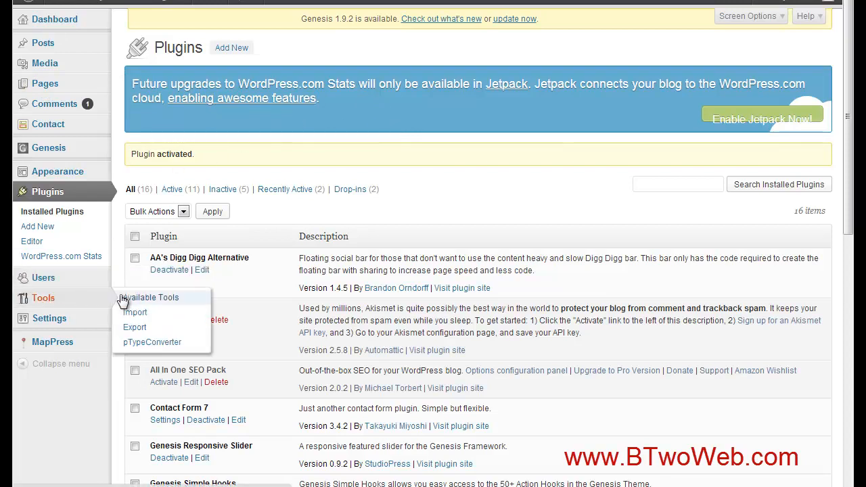
mouse_move(133, 342)
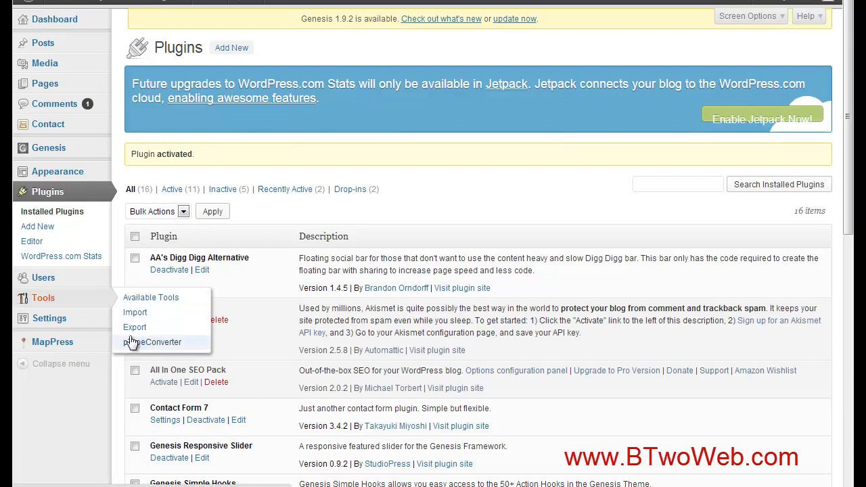
In Tools > pTypeConverter's Convert tab, tick the Living in South Surrey, British Columbia page.
left_click(158, 341)
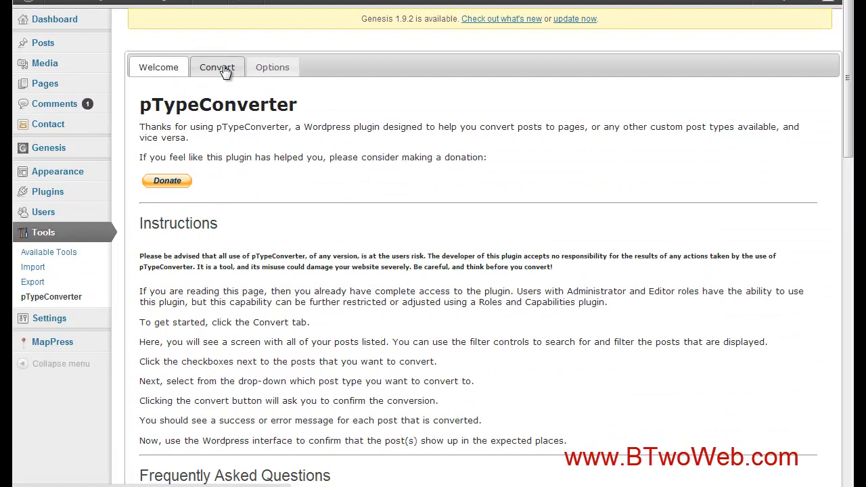
left_click(217, 67)
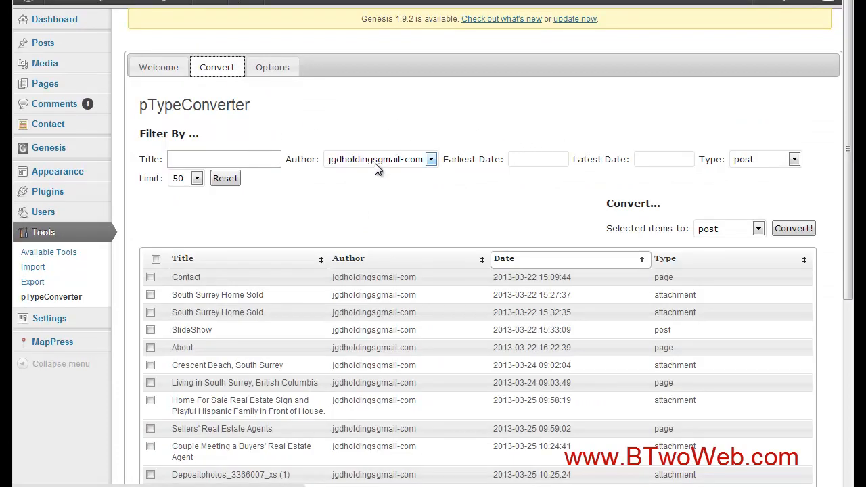
mouse_move(741, 178)
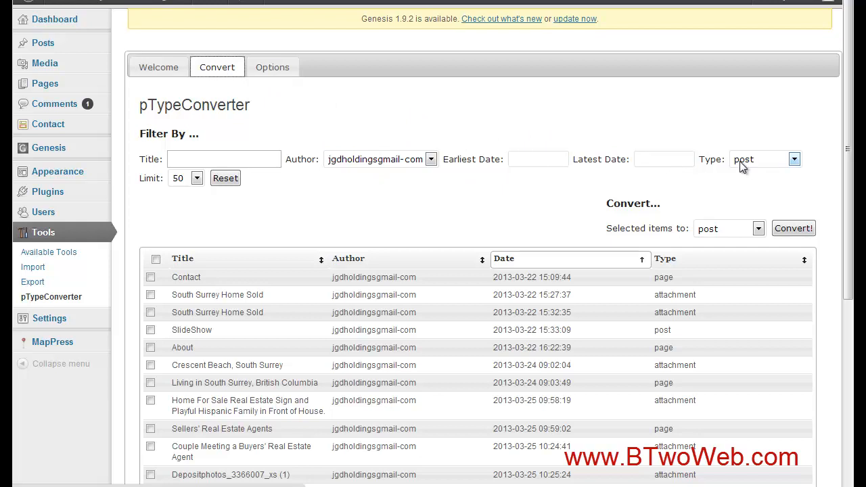
mouse_move(753, 168)
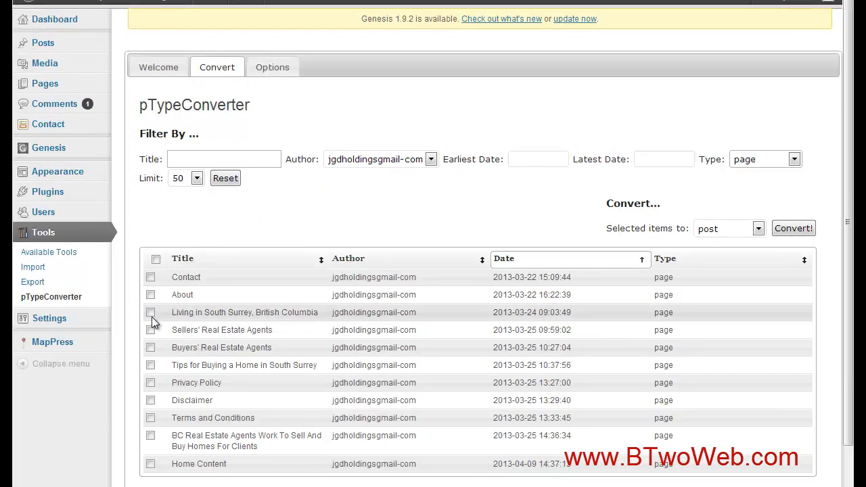
left_click(152, 311)
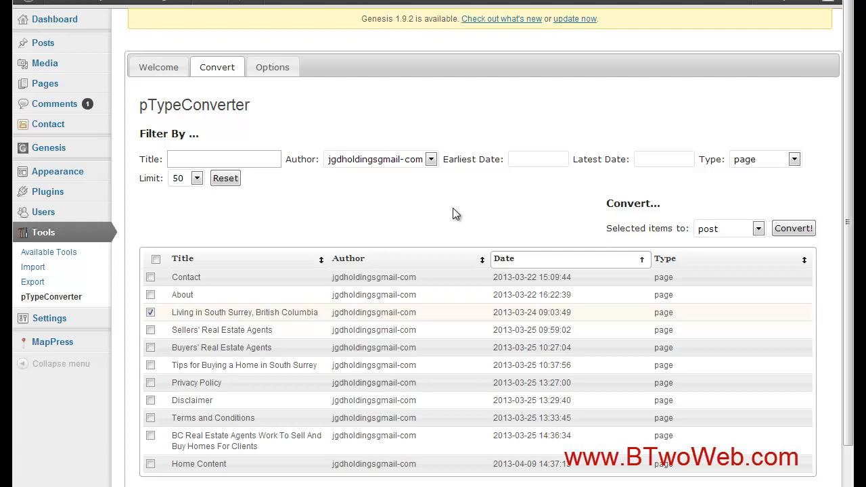
mouse_move(603, 211)
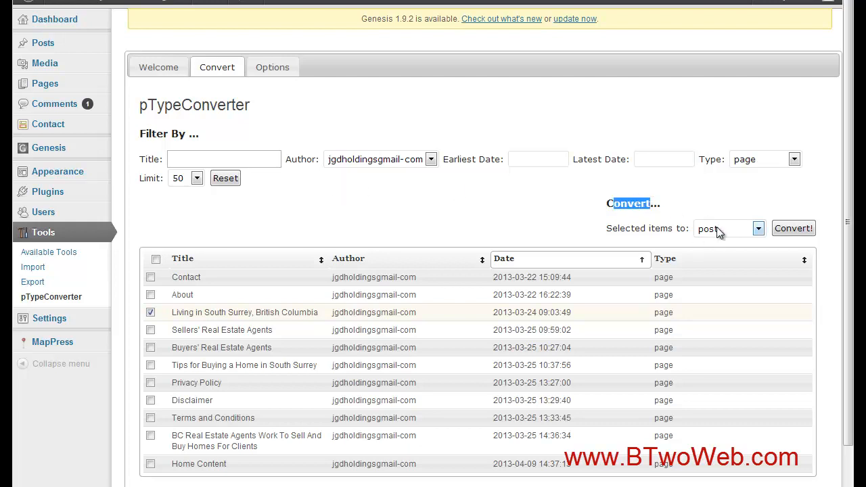
Run Convert! and confirm, turning Living in South Surrey, British Columbia into a post.
left_click(793, 227)
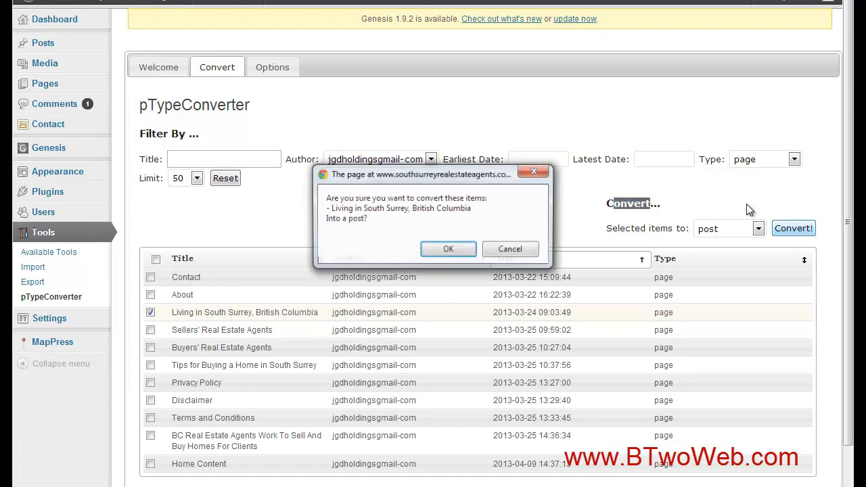
left_click(449, 248)
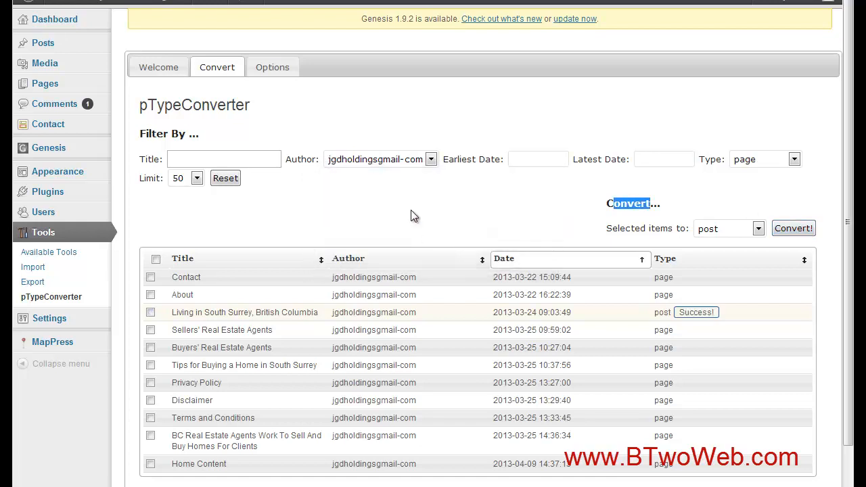
mouse_move(408, 181)
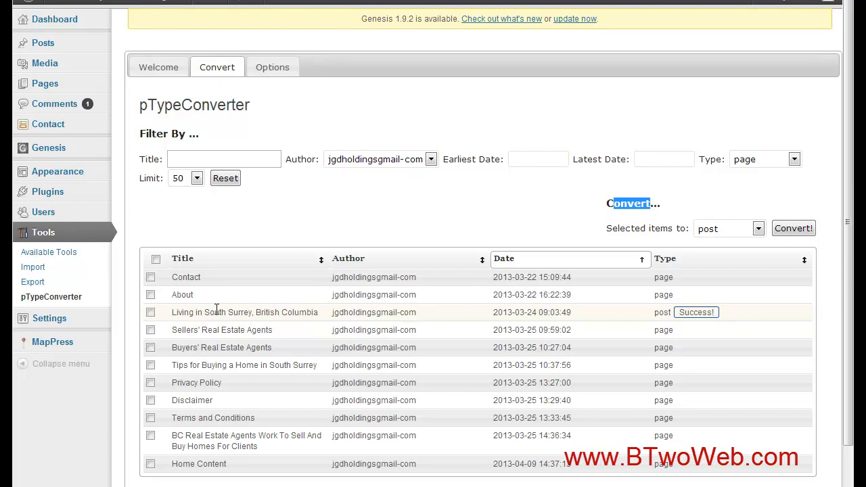
mouse_move(246, 228)
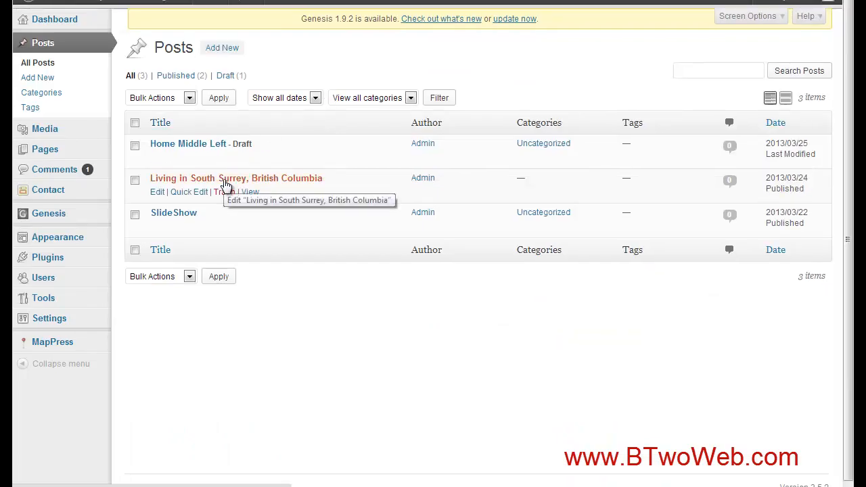
mouse_move(61, 222)
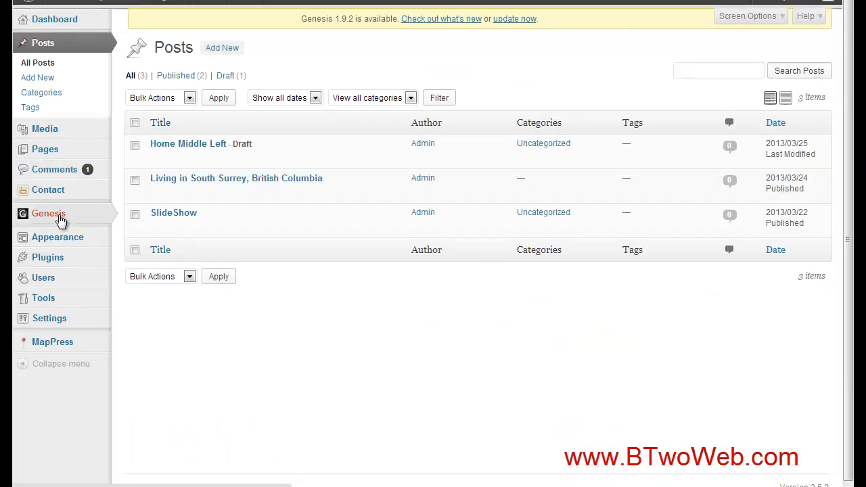
mouse_move(332, 154)
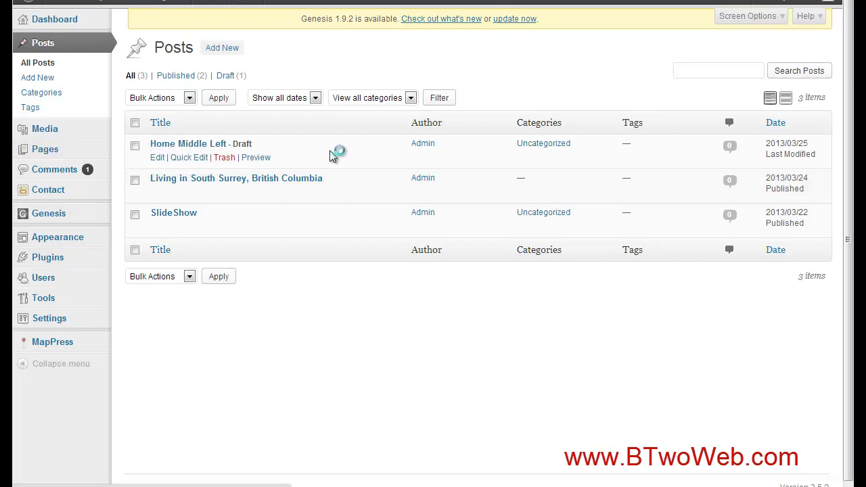
Show All Pages to confirm Living in South Surrey, British Columbia is no longer listed.
left_click(44, 149)
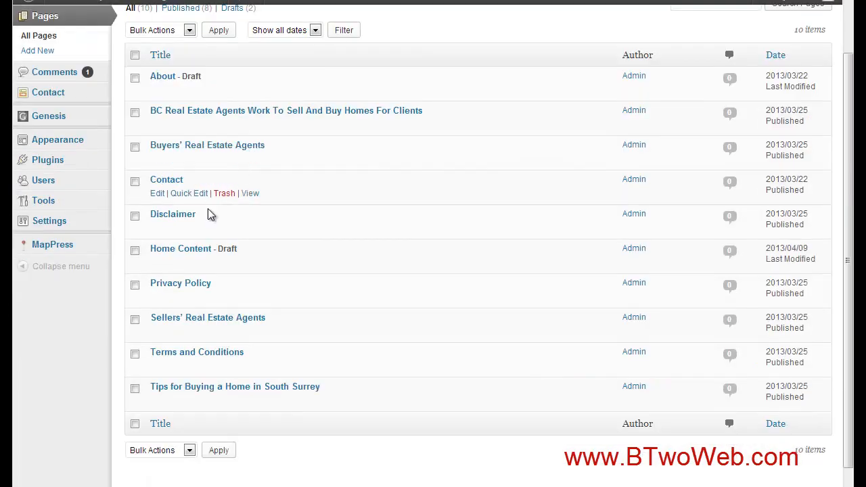
mouse_move(117, 128)
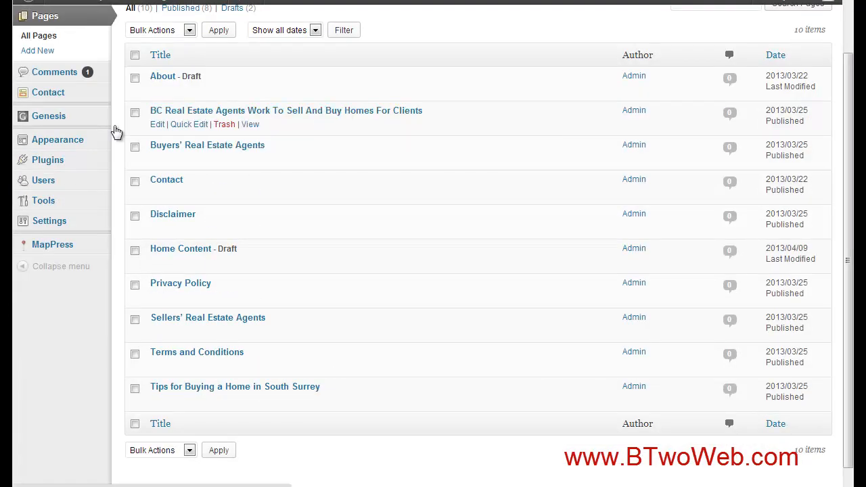
mouse_move(43, 200)
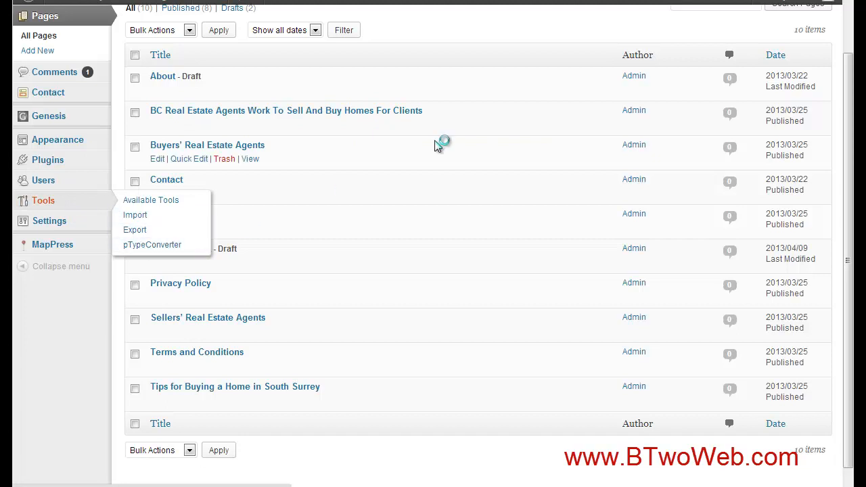
In pTypeConverter's Convert tab, tick Living in South Surrey, British Columbia and convert it back to a page.
left_click(152, 243)
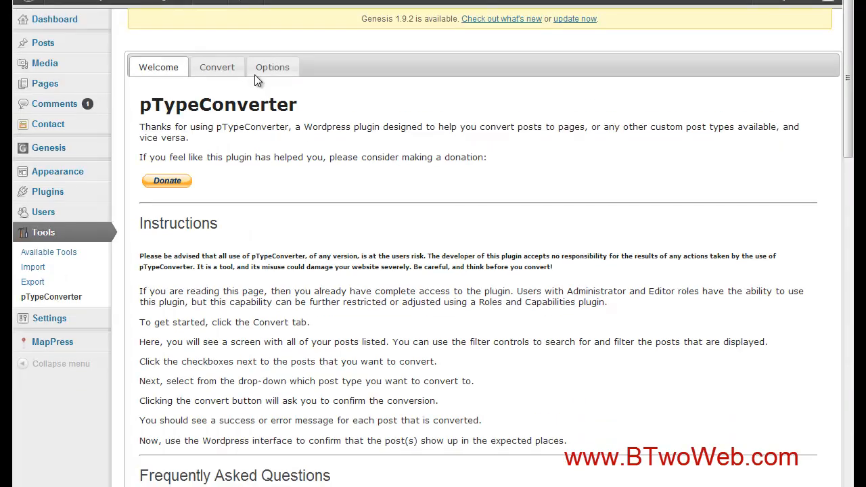
left_click(216, 68)
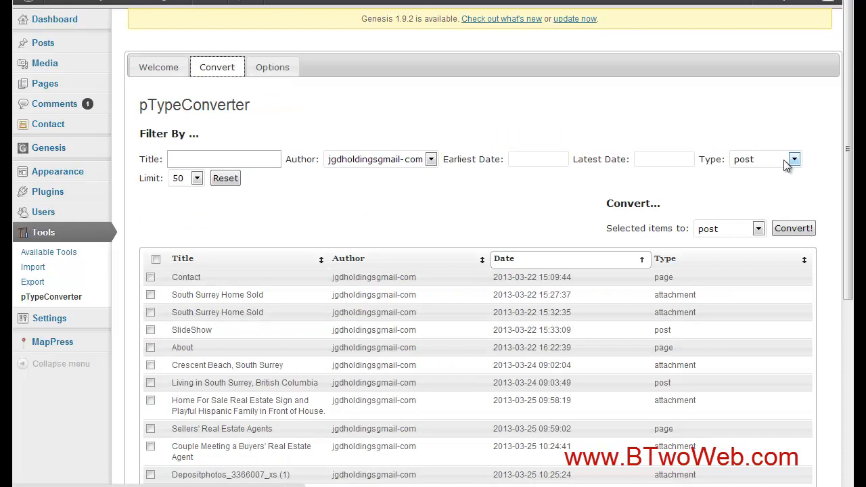
mouse_move(748, 165)
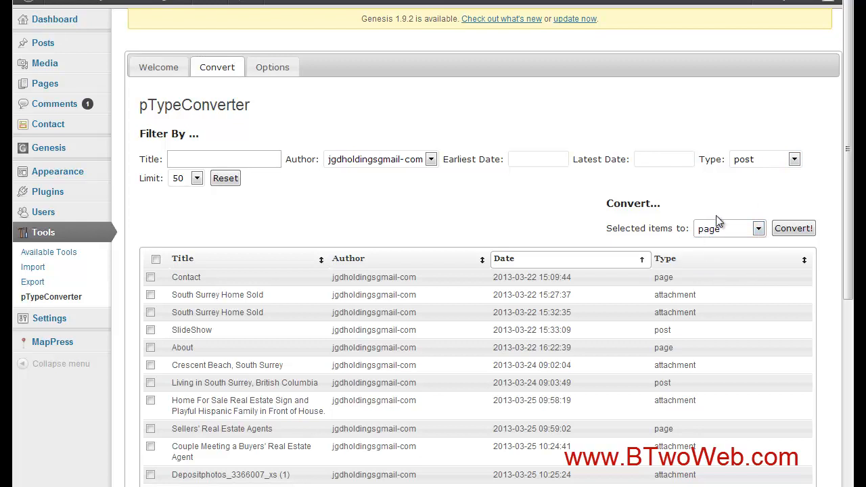
mouse_move(316, 176)
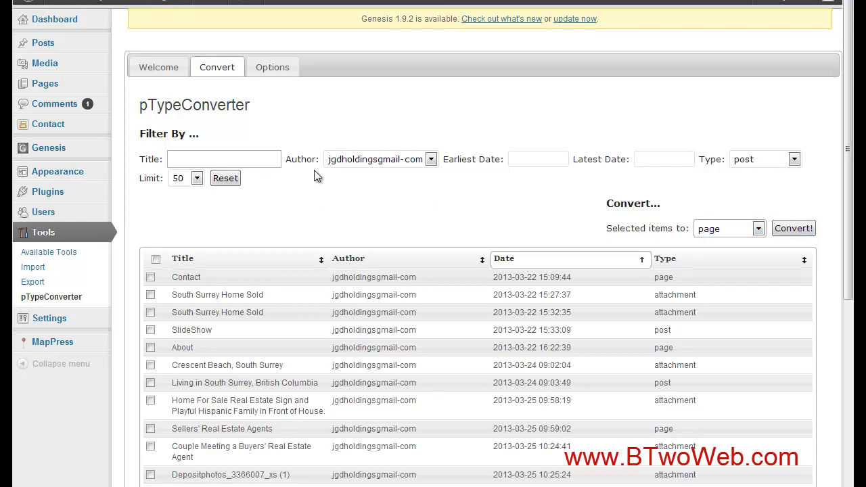
scroll("down", 3)
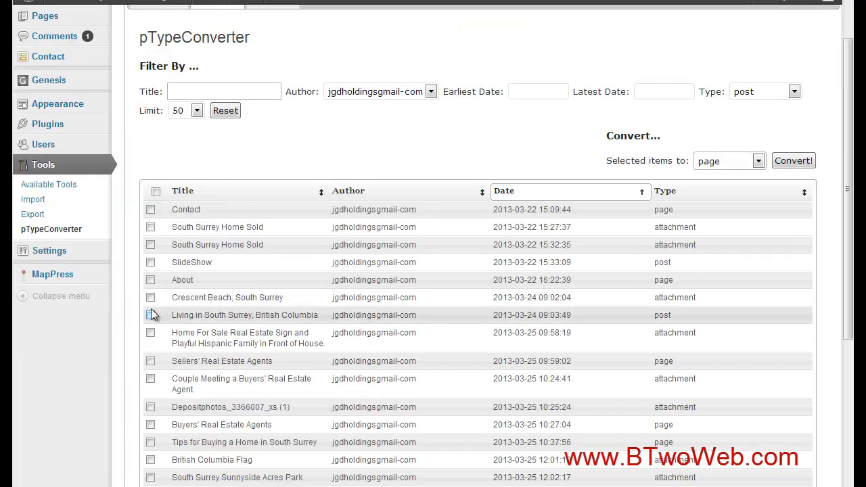
left_click(151, 314)
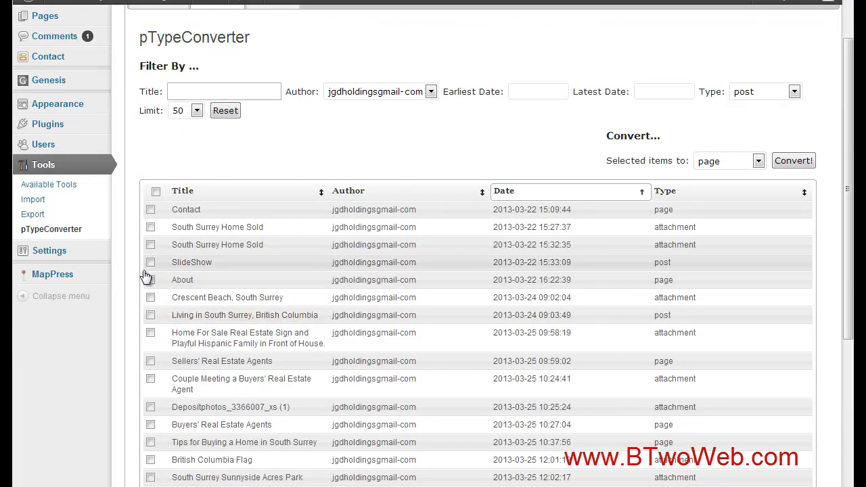
left_click(150, 315)
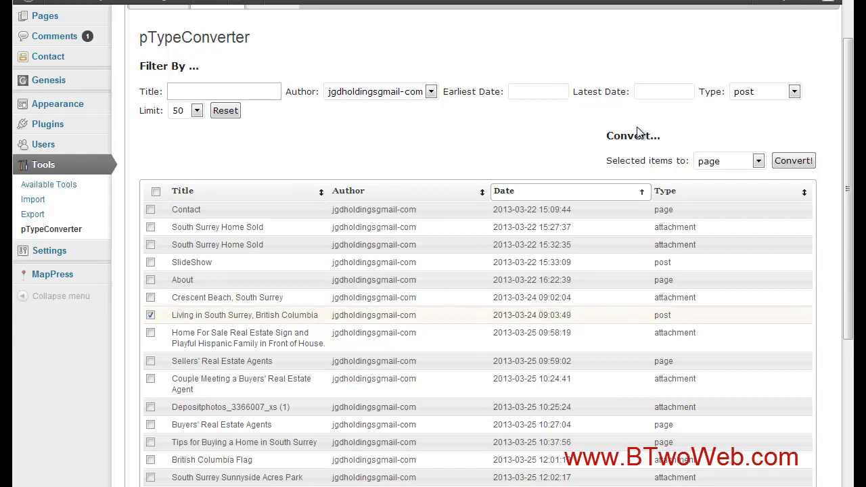
left_click(792, 160)
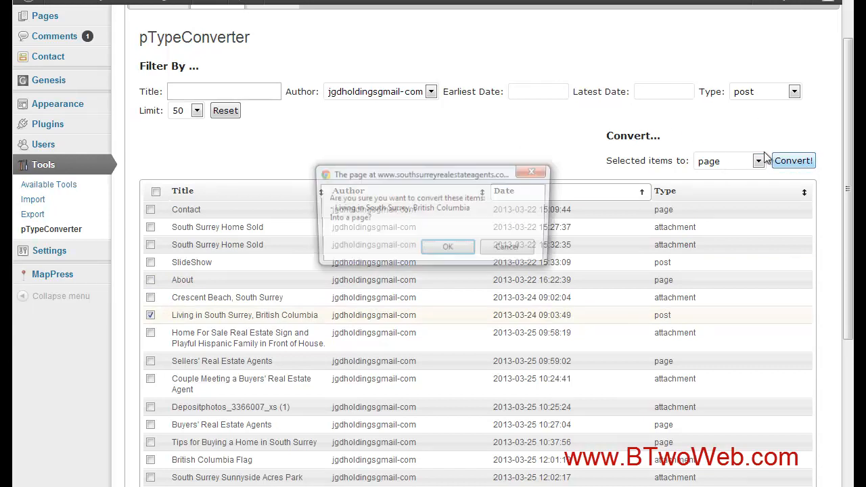
left_click(447, 246)
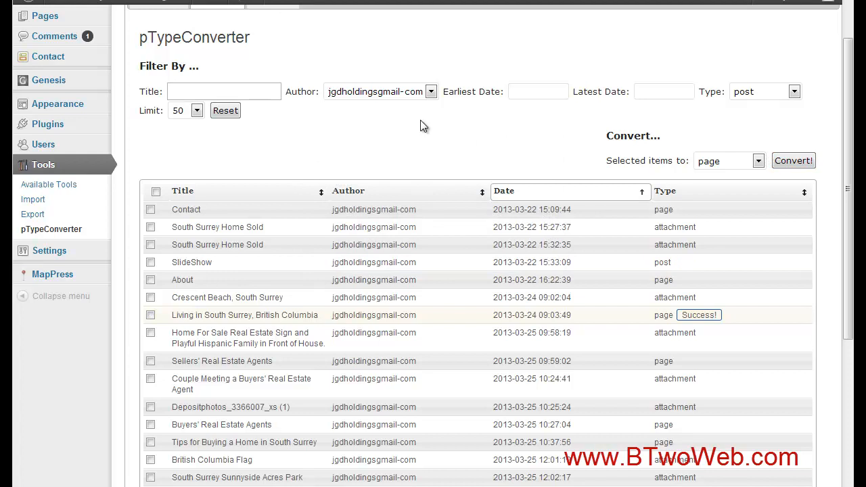
mouse_move(49, 56)
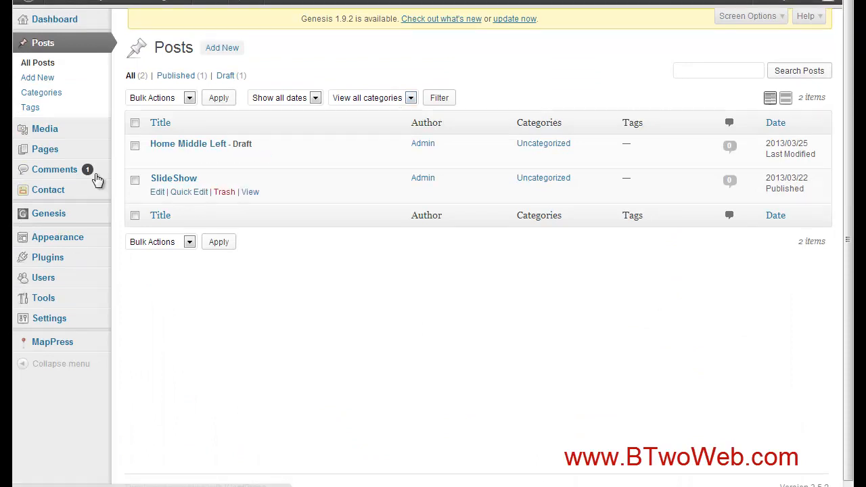
Check the All Pages list to see Living in South Surrey, British Columbia listed again.
left_click(45, 149)
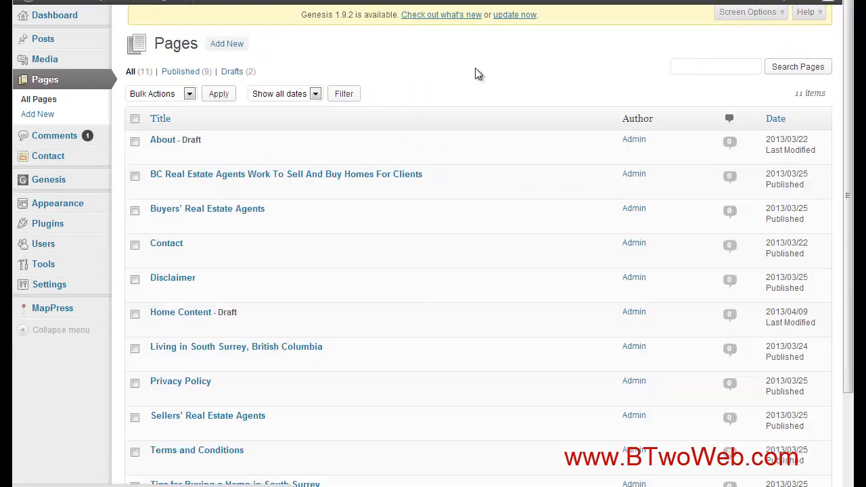
scroll("down", 3)
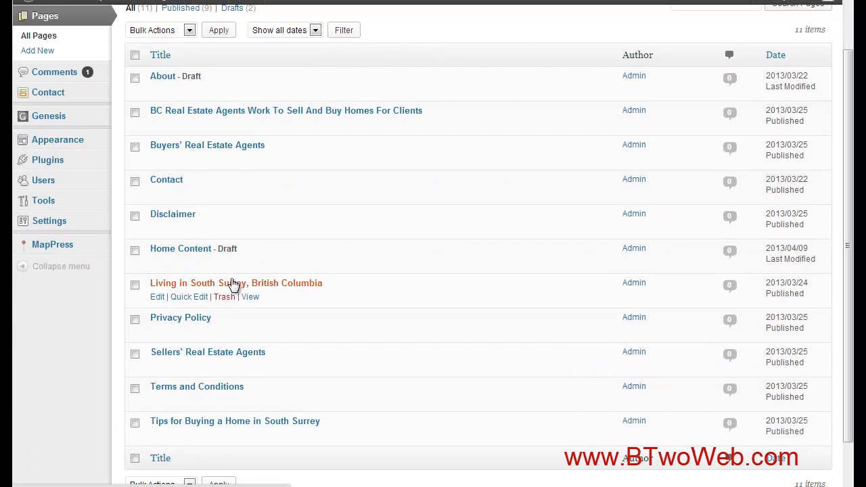
mouse_move(389, 120)
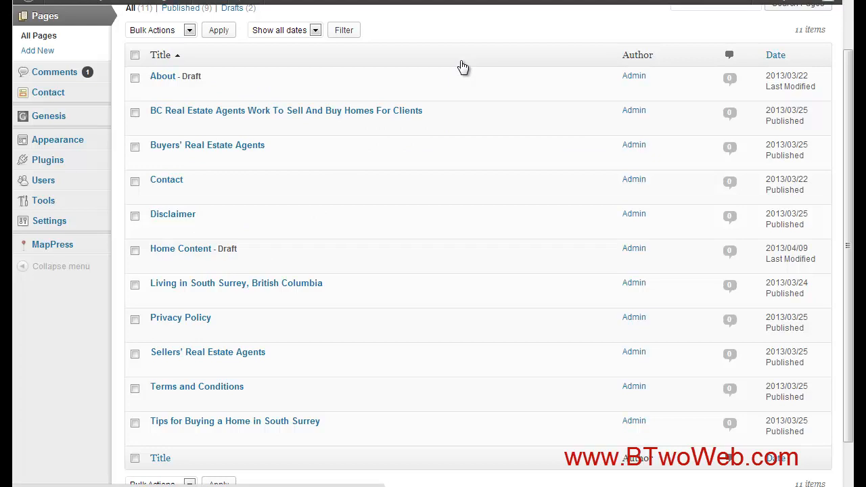
mouse_move(49, 116)
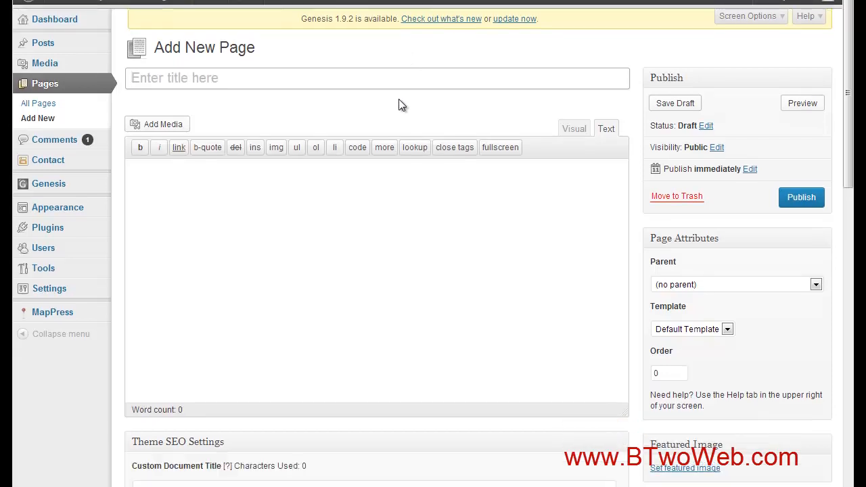
Title the new page 'Test Page', leave Parent at (no parent), and enter 'test' as the body.
type("Test")
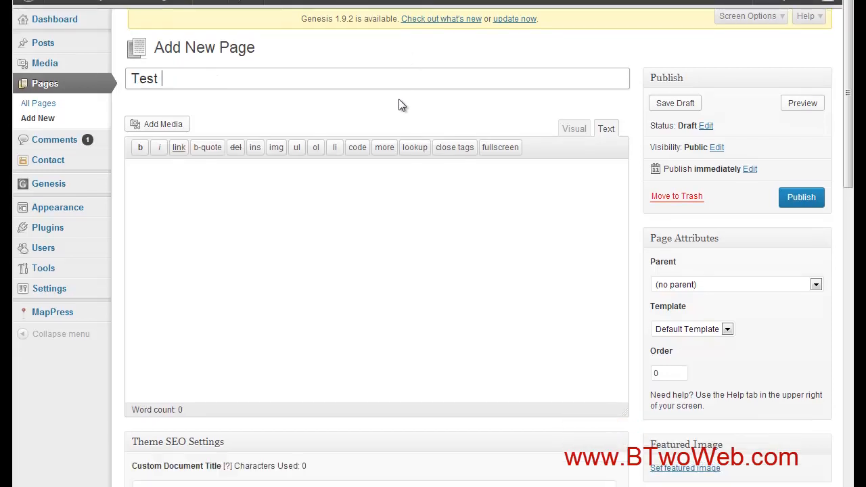
type("Page")
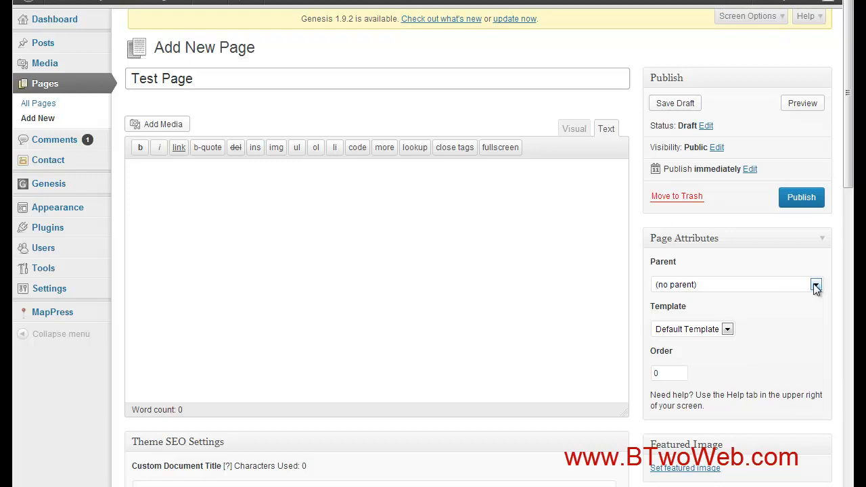
left_click(814, 284)
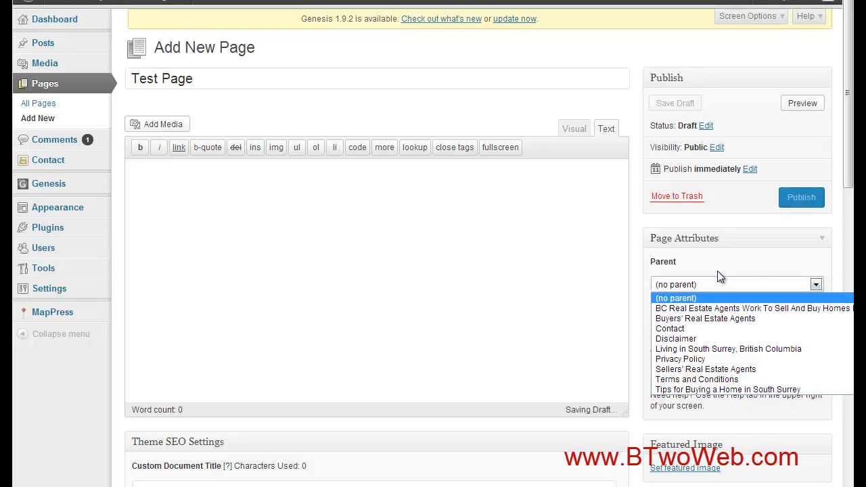
left_click(675, 297)
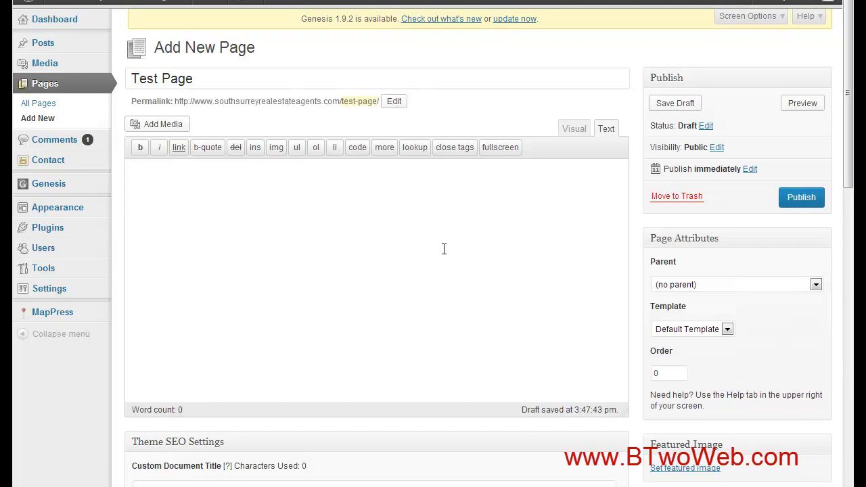
mouse_move(368, 100)
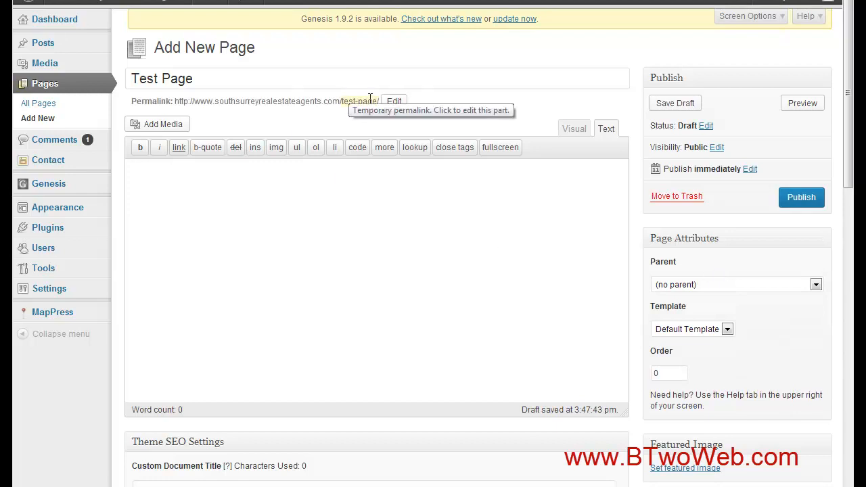
mouse_move(295, 187)
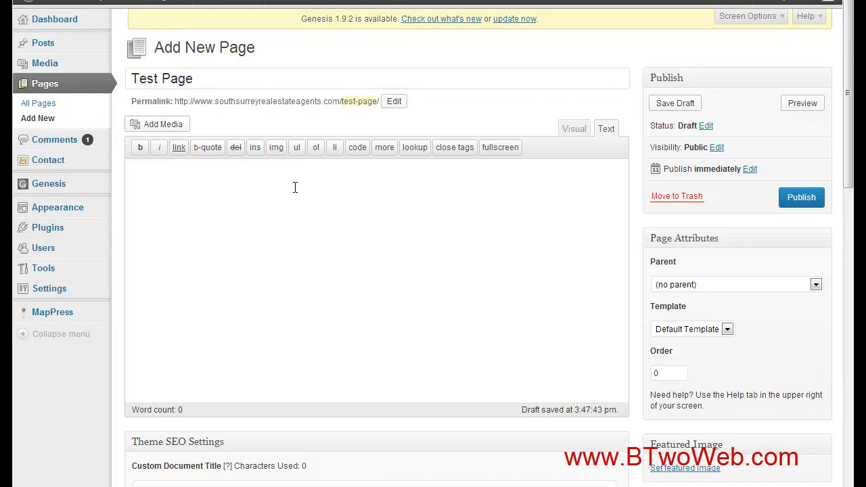
type("test")
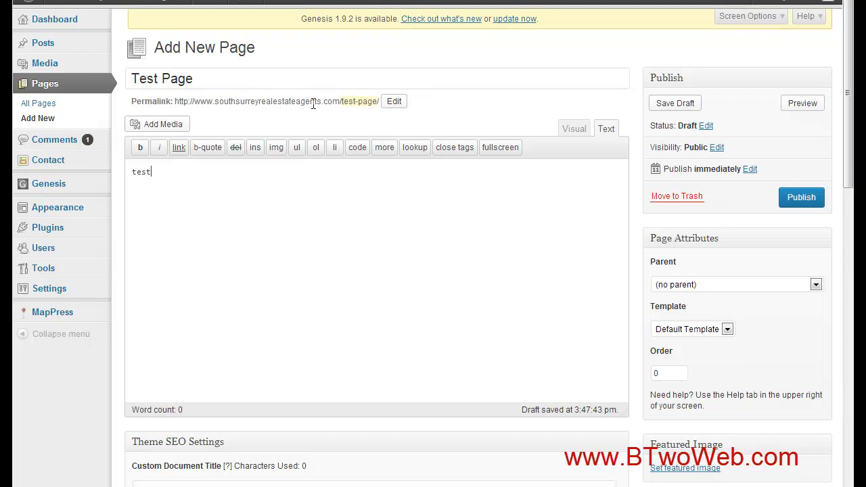
mouse_move(360, 100)
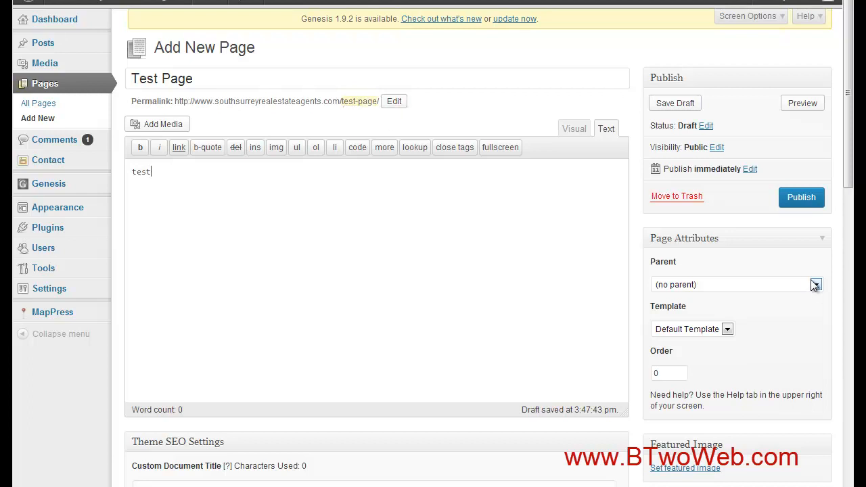
Set Parent to Sellers' Real Estate Agents and save Test Page as a draft.
left_click(814, 284)
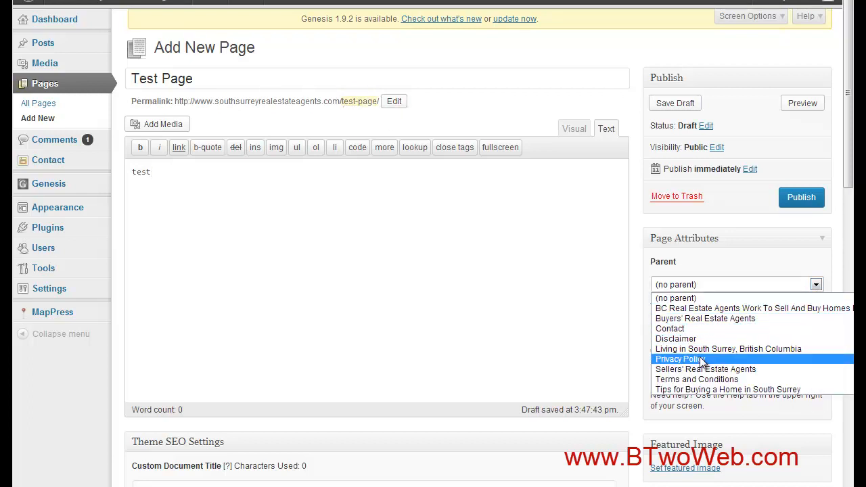
mouse_move(704, 367)
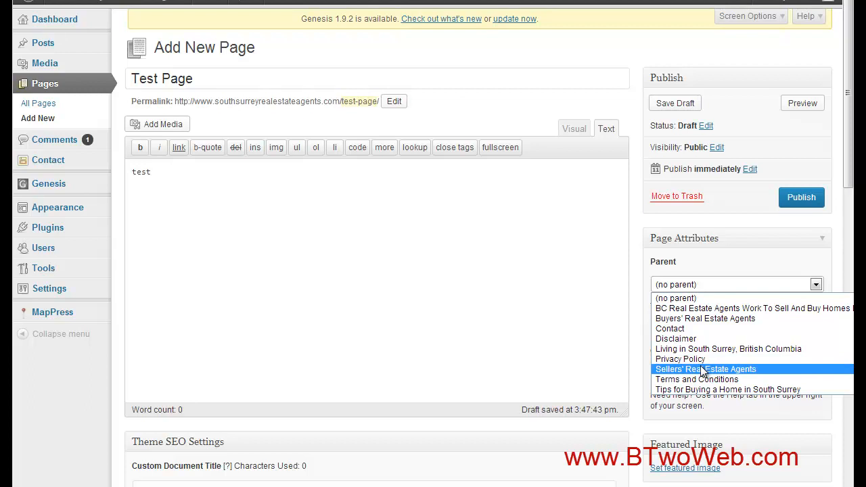
left_click(706, 368)
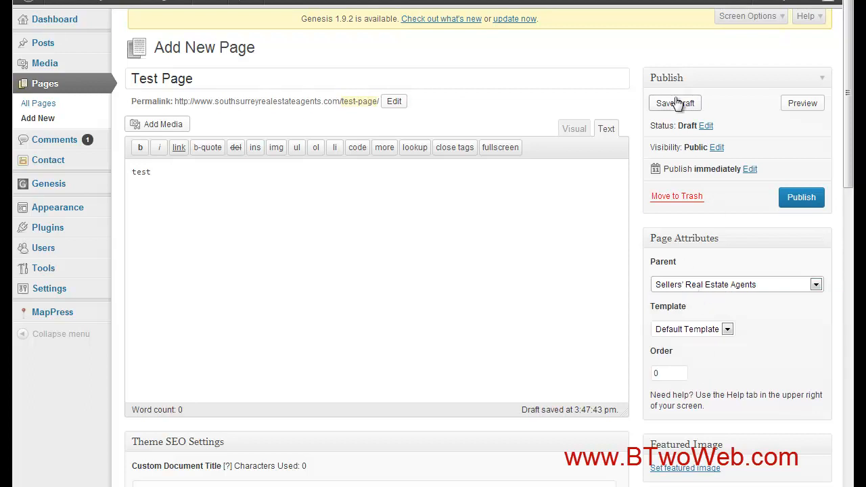
left_click(673, 102)
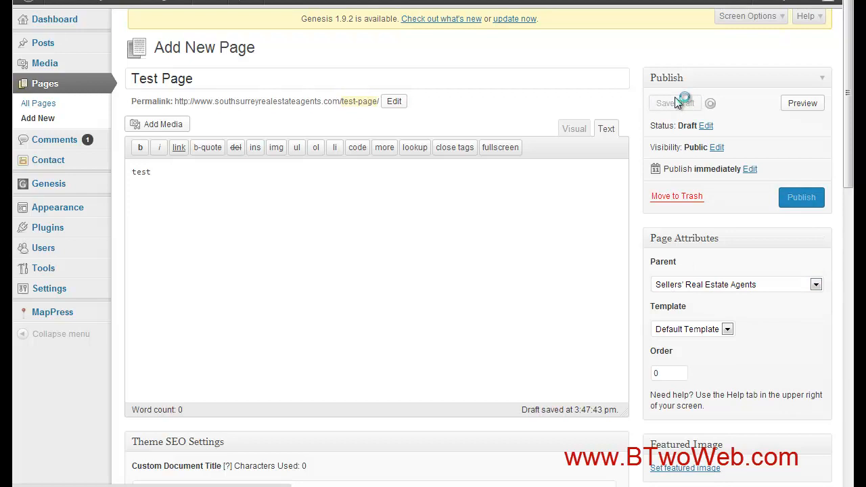
left_click(673, 103)
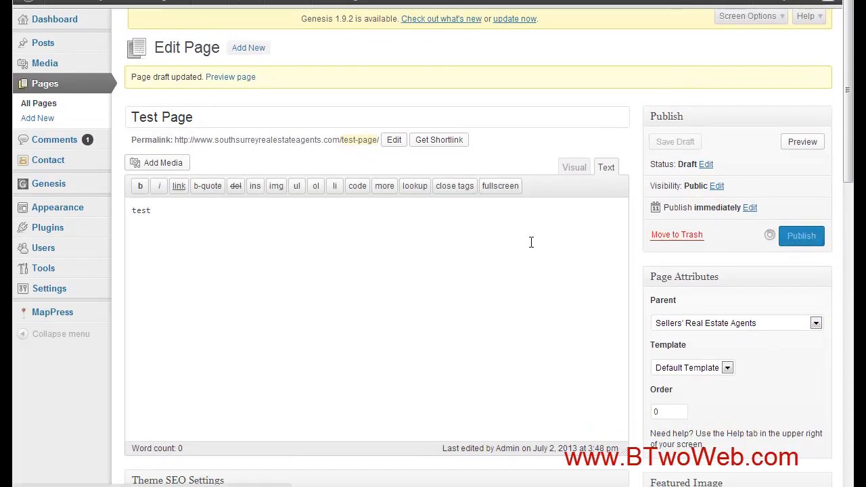
mouse_move(420, 263)
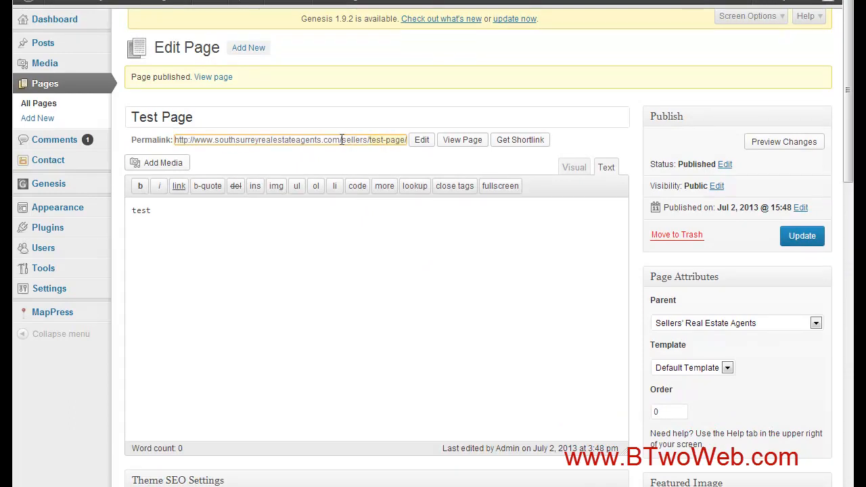
Inspect the published permalink sellers/test-page in the slug editor, then go to Tools > pTypeConverter.
double_click(387, 139)
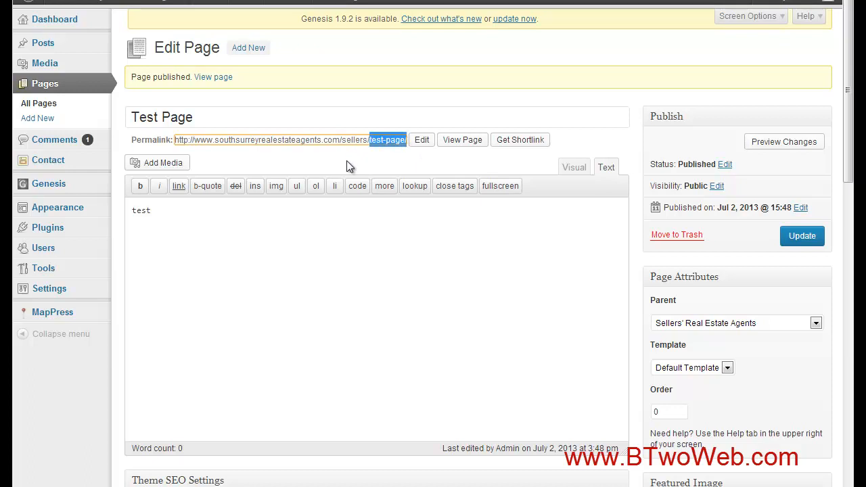
mouse_move(363, 163)
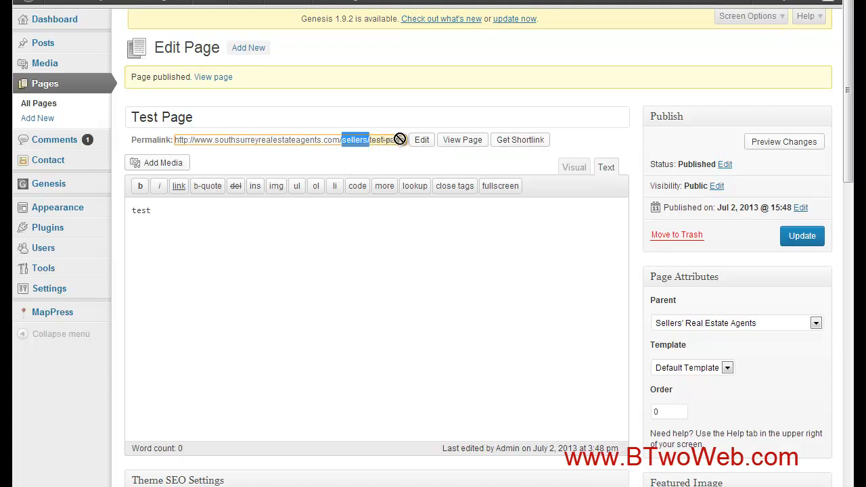
left_click(421, 139)
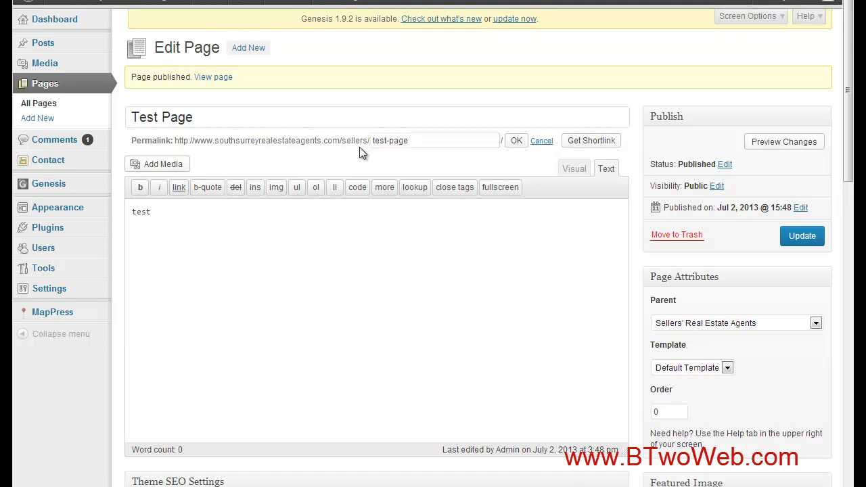
double_click(355, 139)
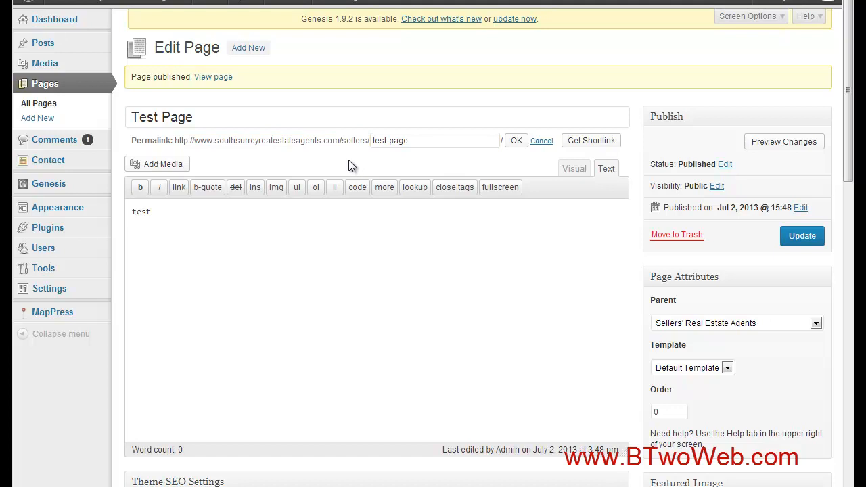
mouse_move(657, 281)
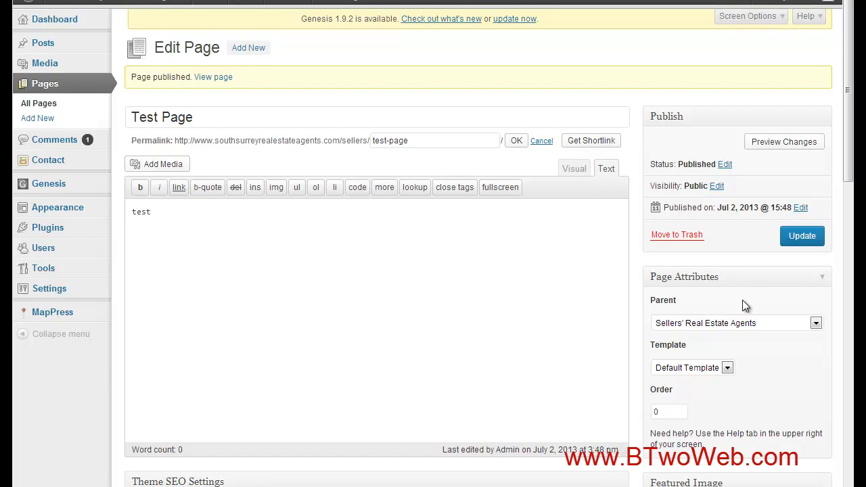
mouse_move(345, 146)
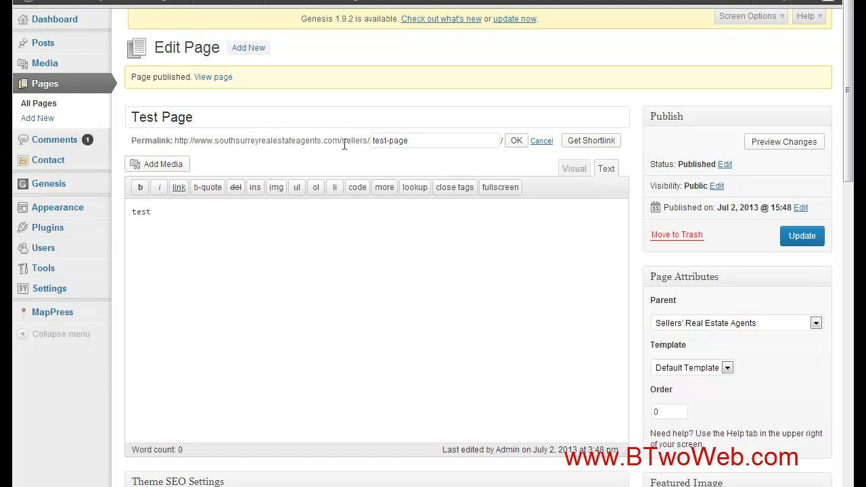
mouse_move(323, 165)
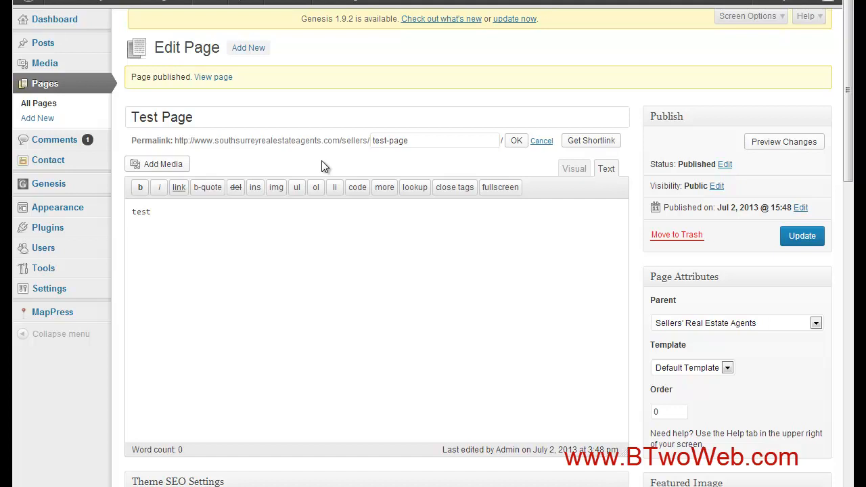
mouse_move(187, 139)
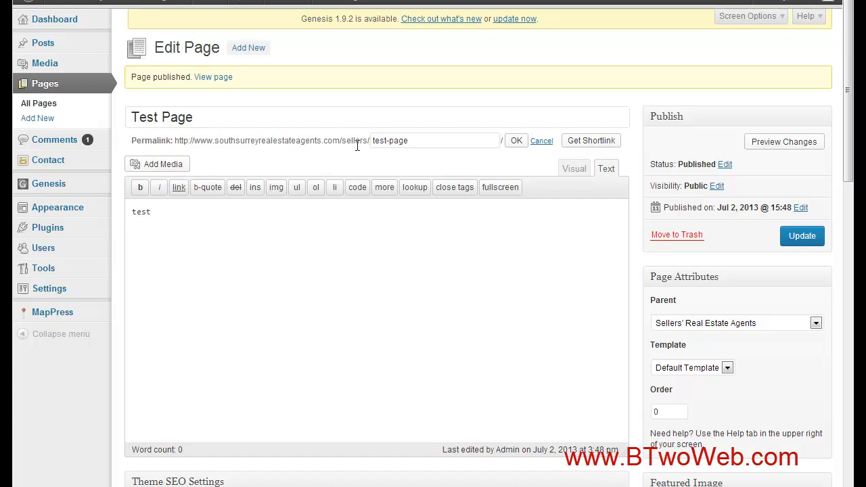
mouse_move(344, 165)
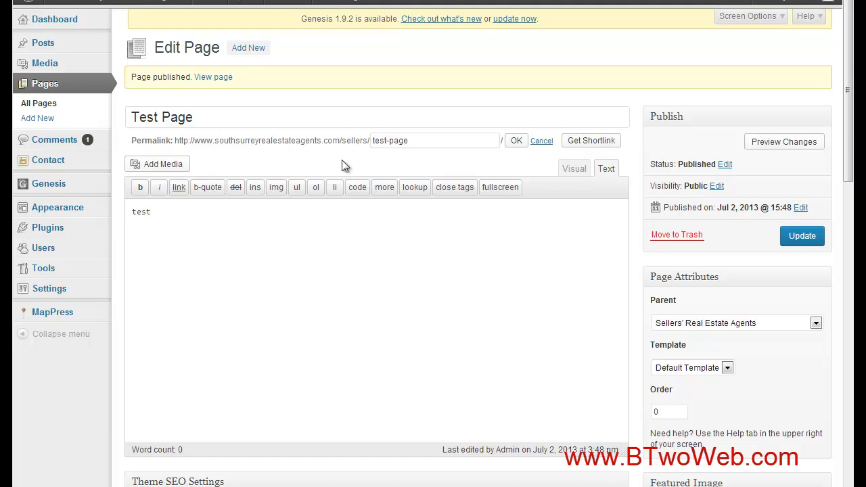
mouse_move(447, 270)
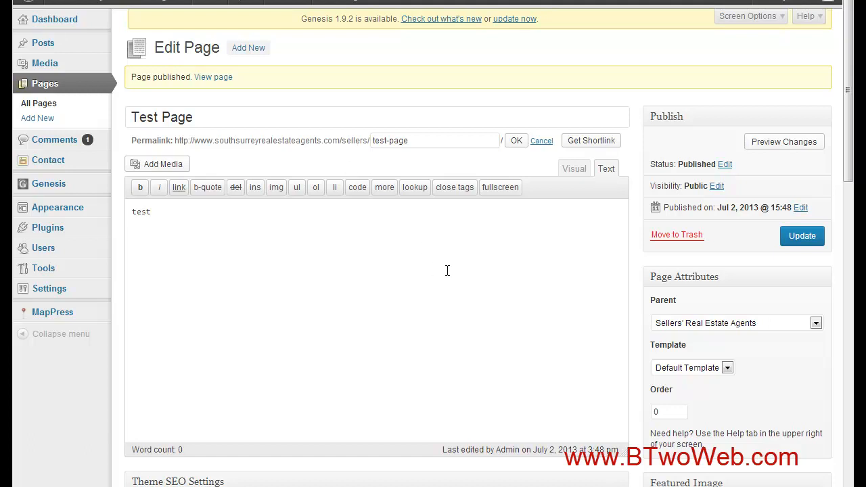
mouse_move(568, 175)
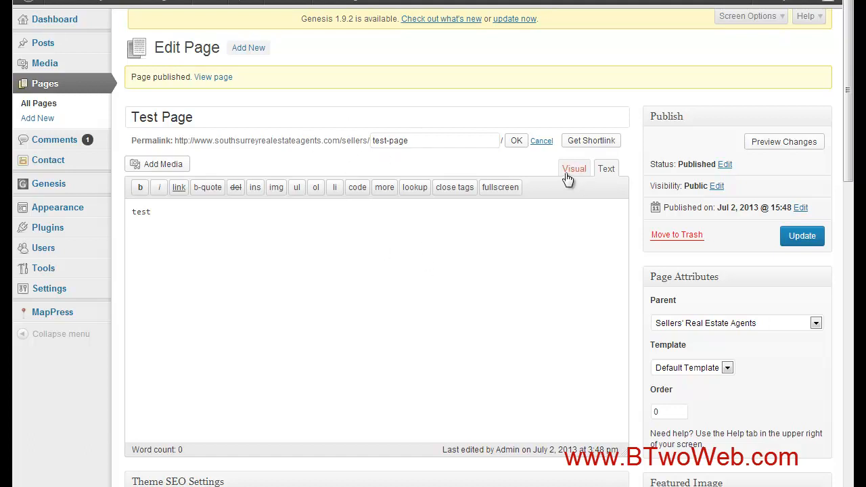
left_click(606, 167)
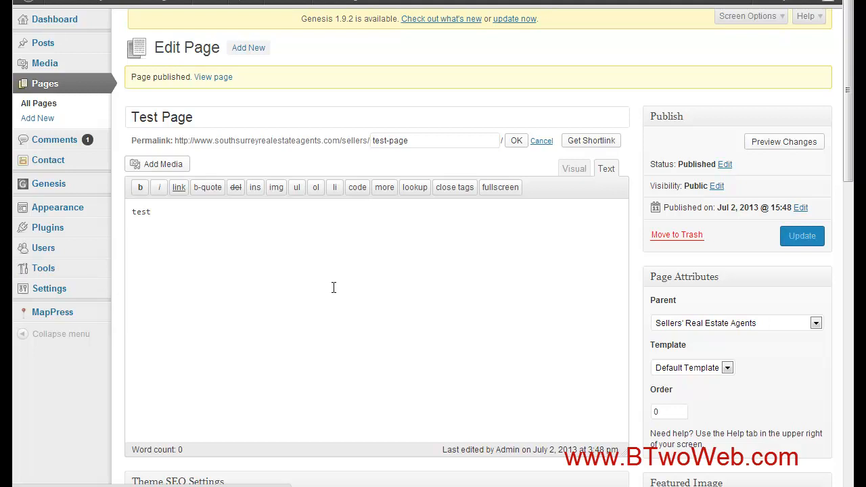
left_click(50, 296)
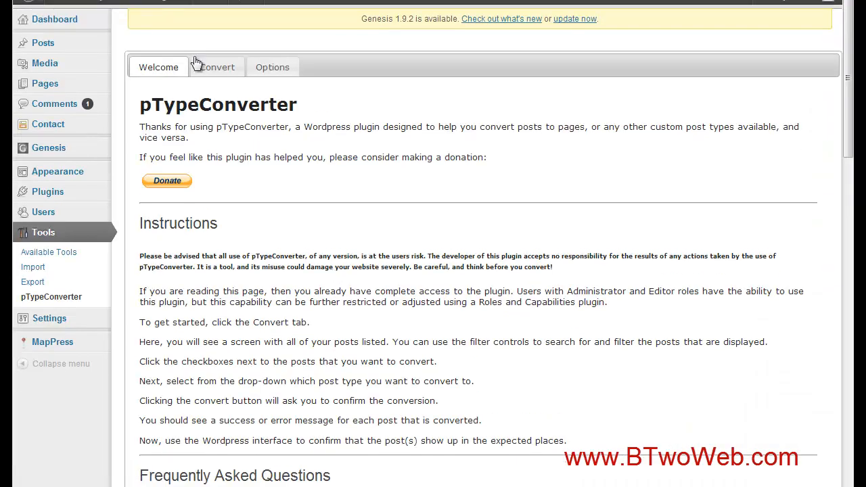
In the Convert tab, tick Test Page and convert it to a post, confirming with OK.
left_click(216, 67)
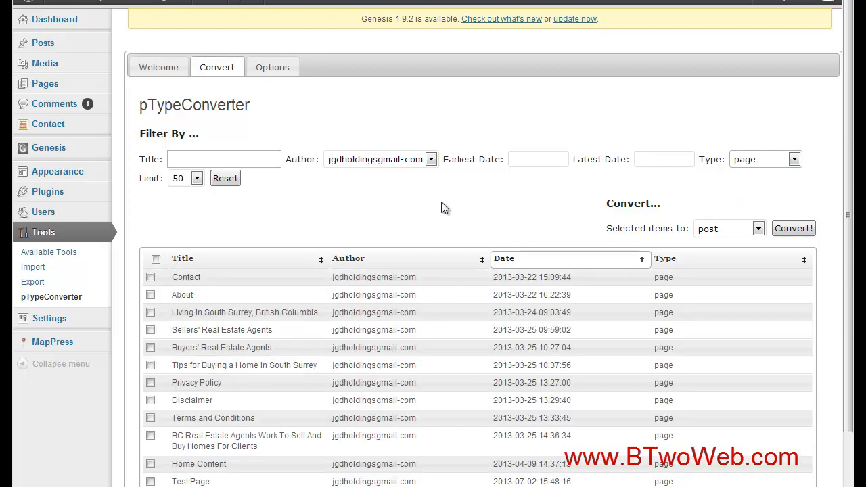
scroll("down", 3)
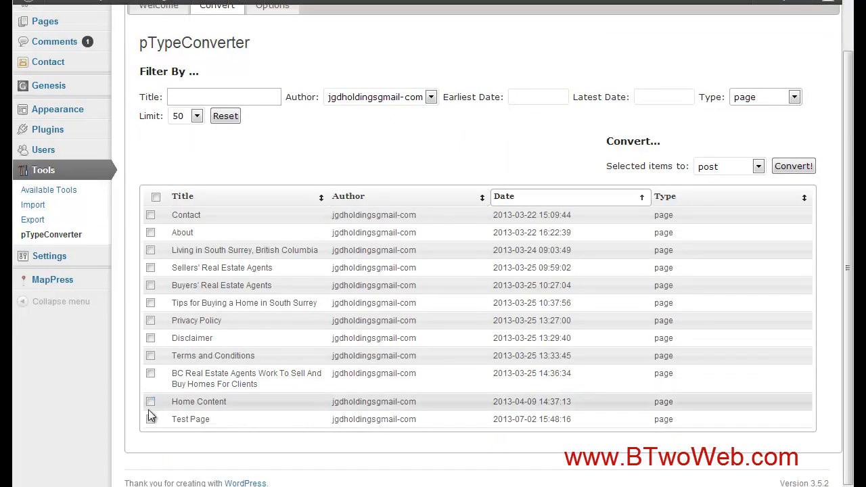
left_click(150, 419)
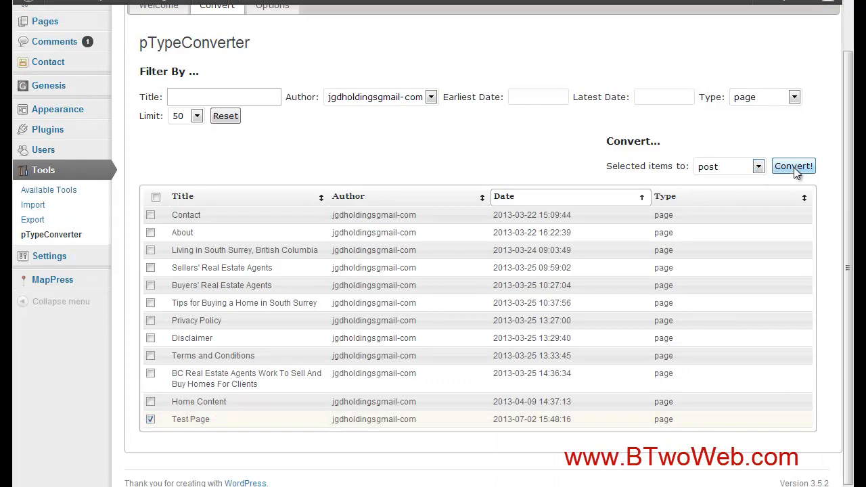
left_click(793, 165)
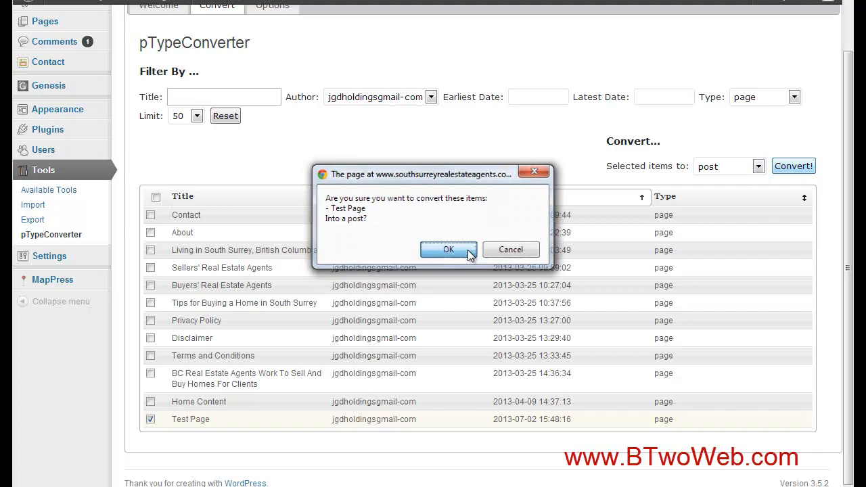
left_click(449, 249)
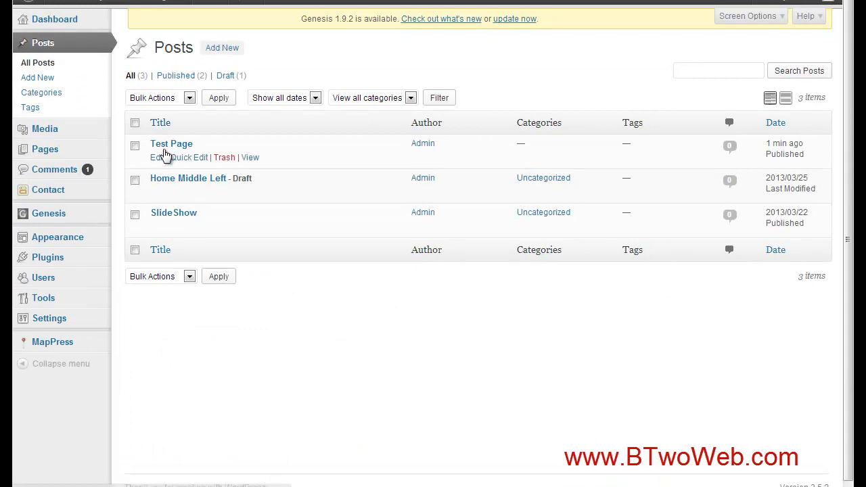
mouse_move(171, 147)
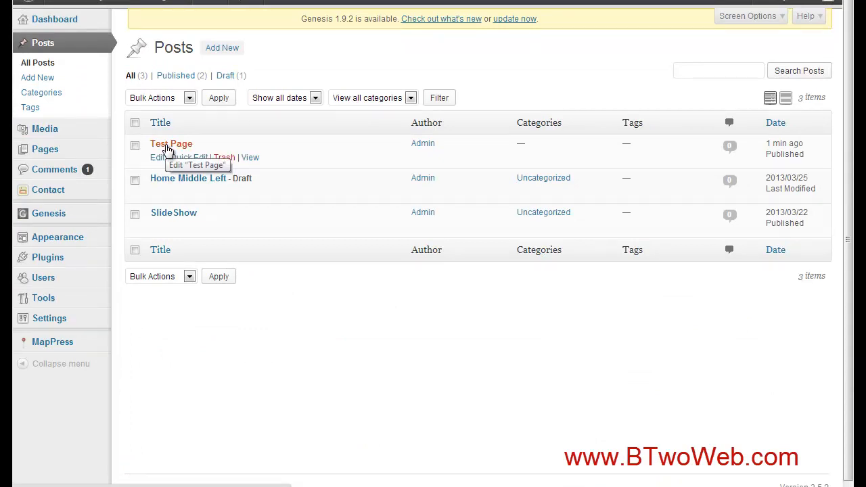
Open the converted Test Page in the Edit Post screen, permalink now just /test-page/.
left_click(170, 144)
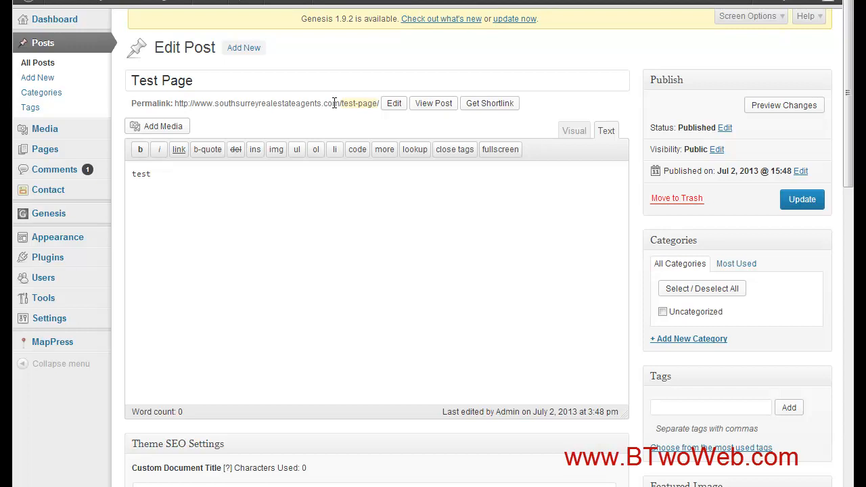
mouse_move(357, 103)
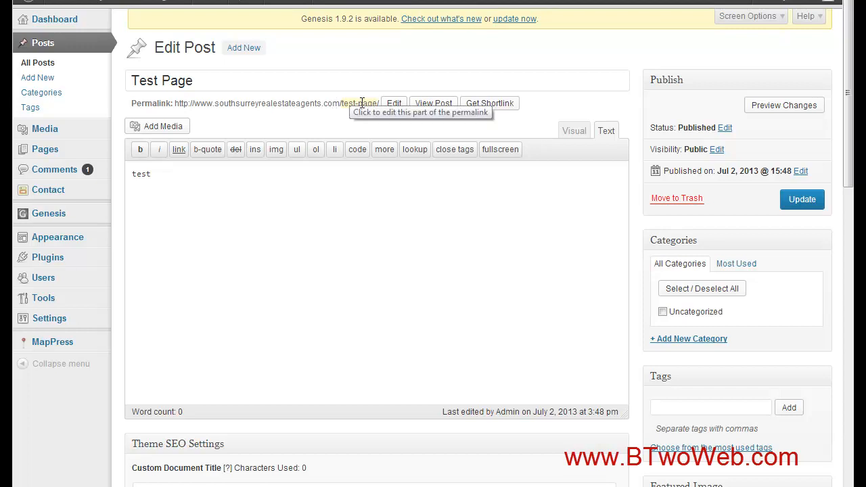
mouse_move(360, 102)
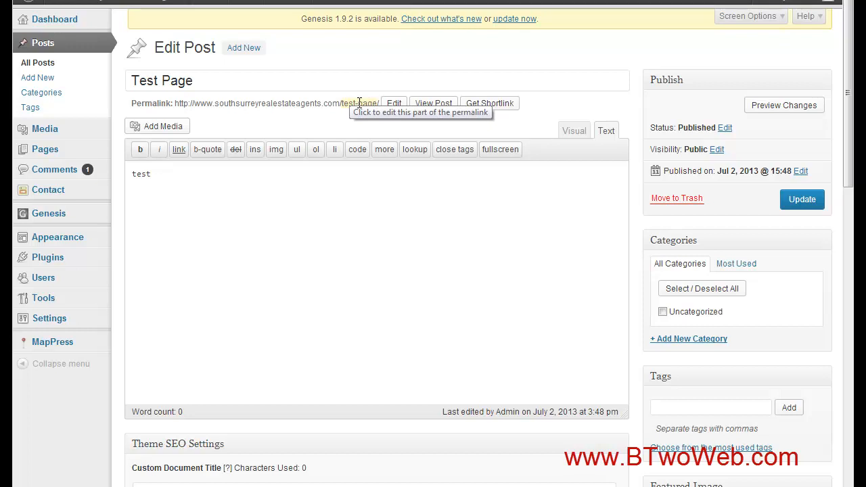
mouse_move(343, 100)
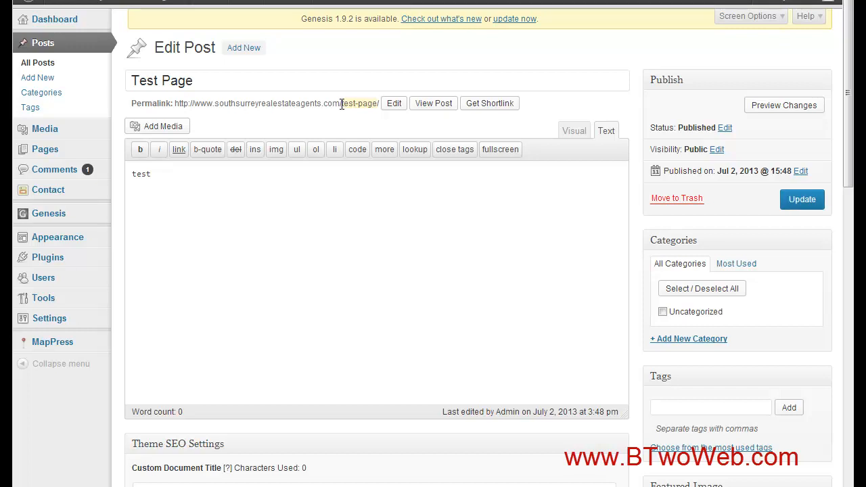
mouse_move(345, 103)
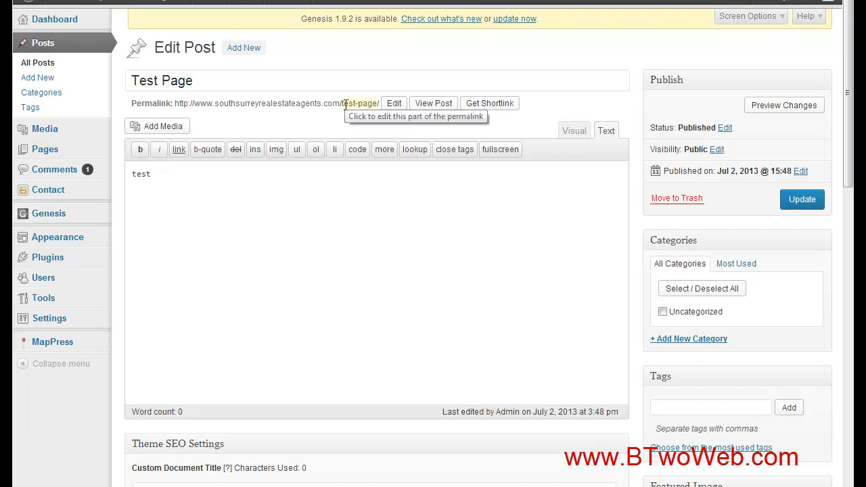